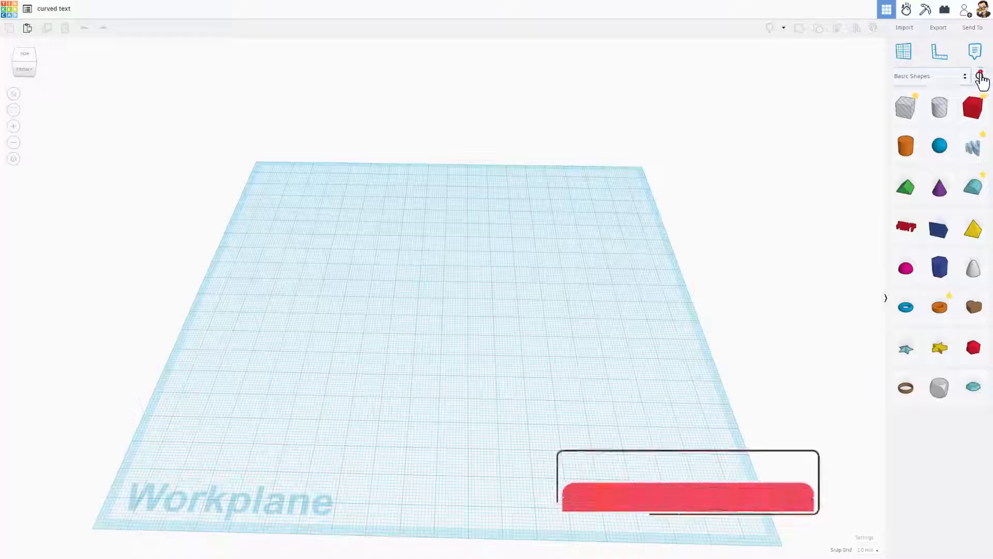
Switch to the Community library and drop the curved-words shape onto the workplane.
left_click(981, 76)
type("curve")
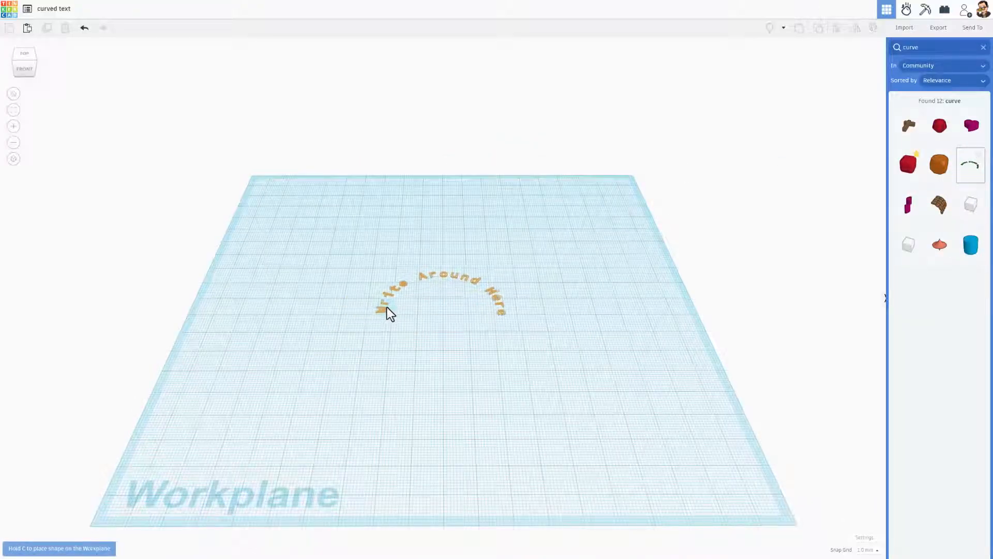
left_click(443, 291)
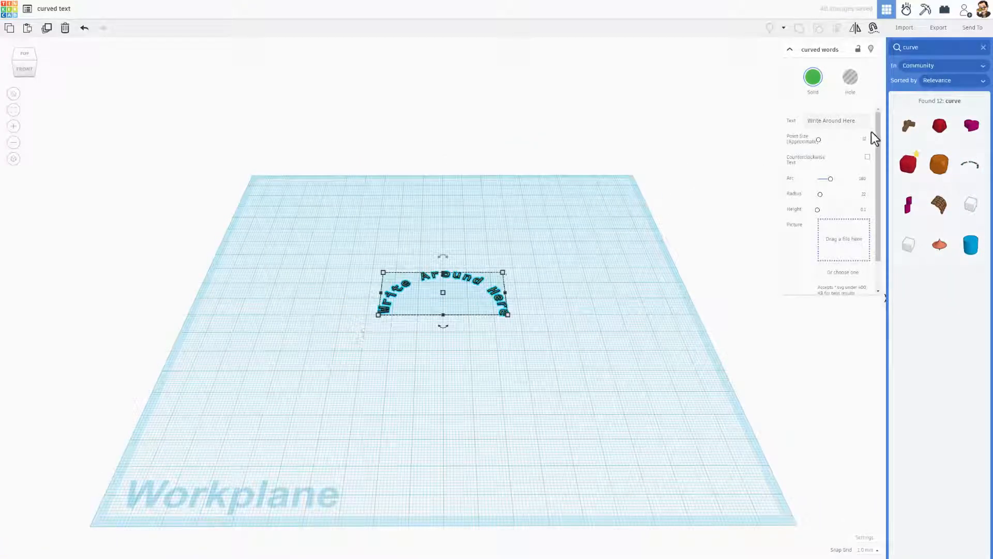
Replace the curved shape's placeholder text with 'HLModTech'.
triple_click(831, 121)
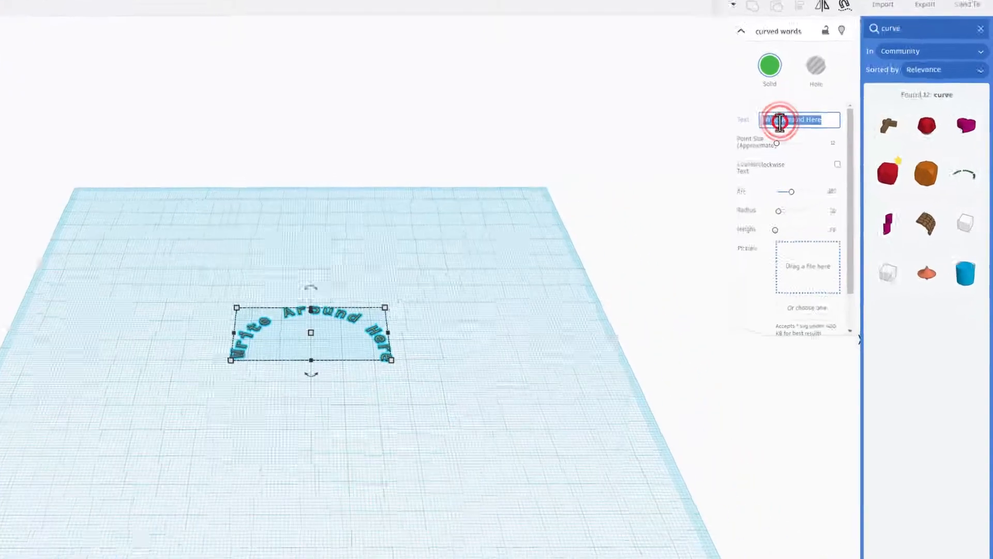
type("HLM")
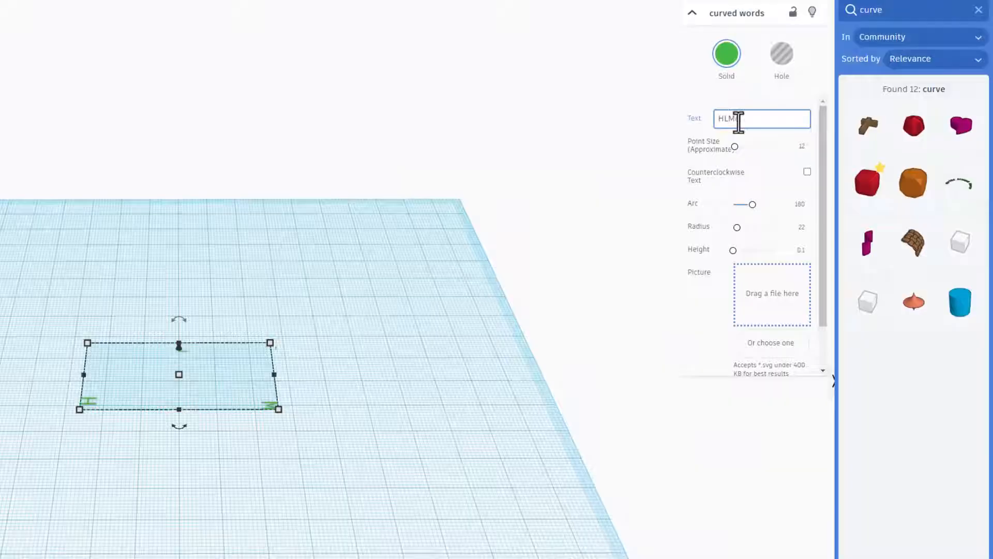
type("odTe")
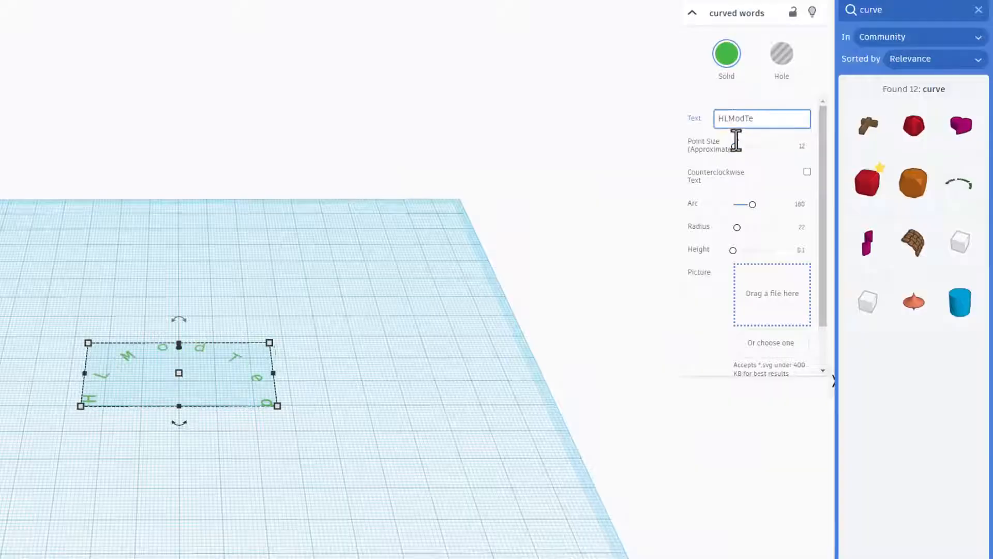
type("ch")
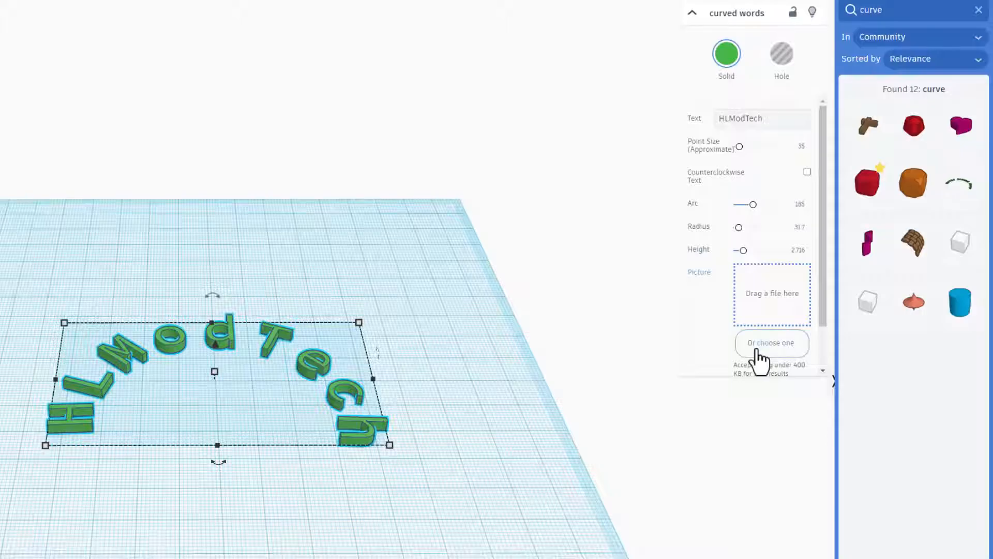
mouse_move(421, 353)
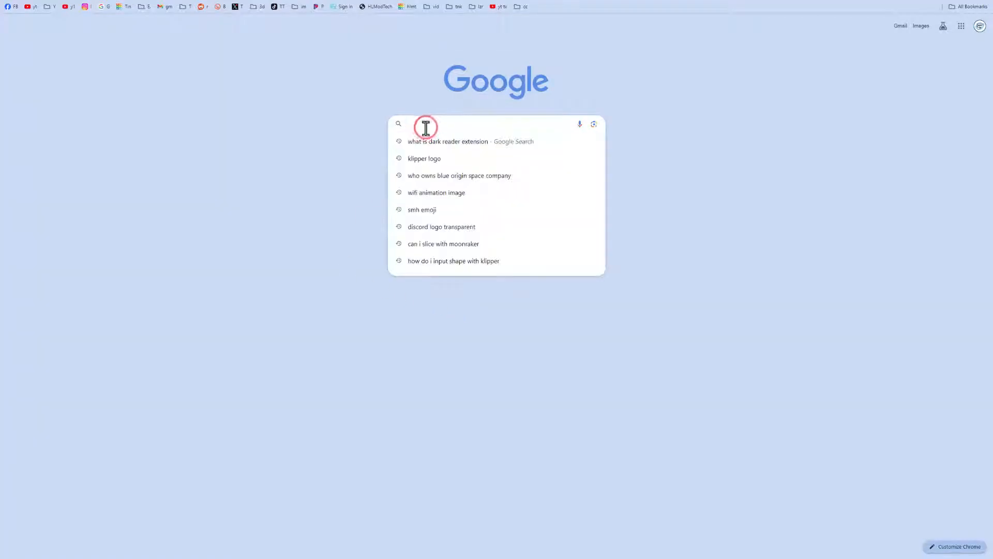
Search Google for Canva and open the Canva: Visual Suite for Everyone site.
type("can")
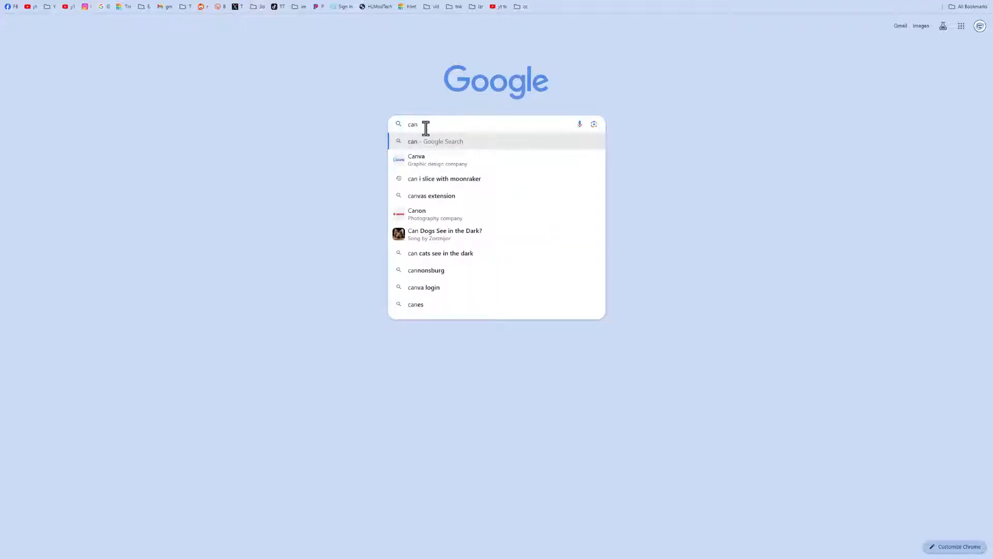
left_click(416, 160)
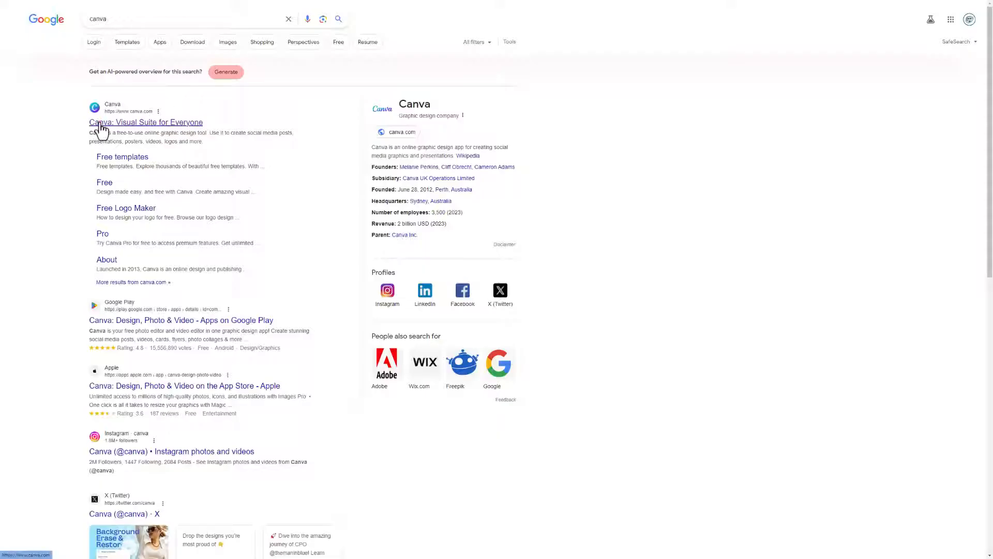
left_click(146, 121)
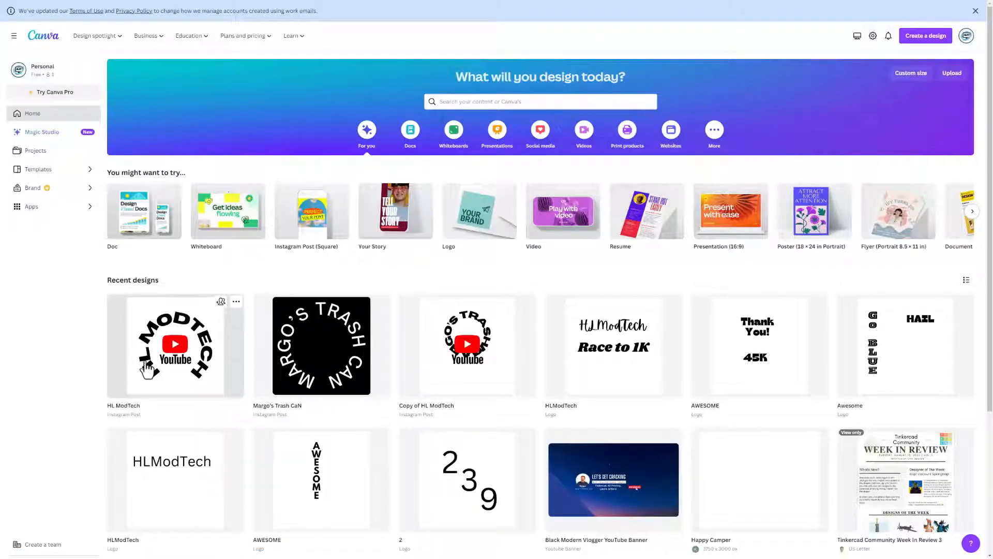
mouse_move(426, 150)
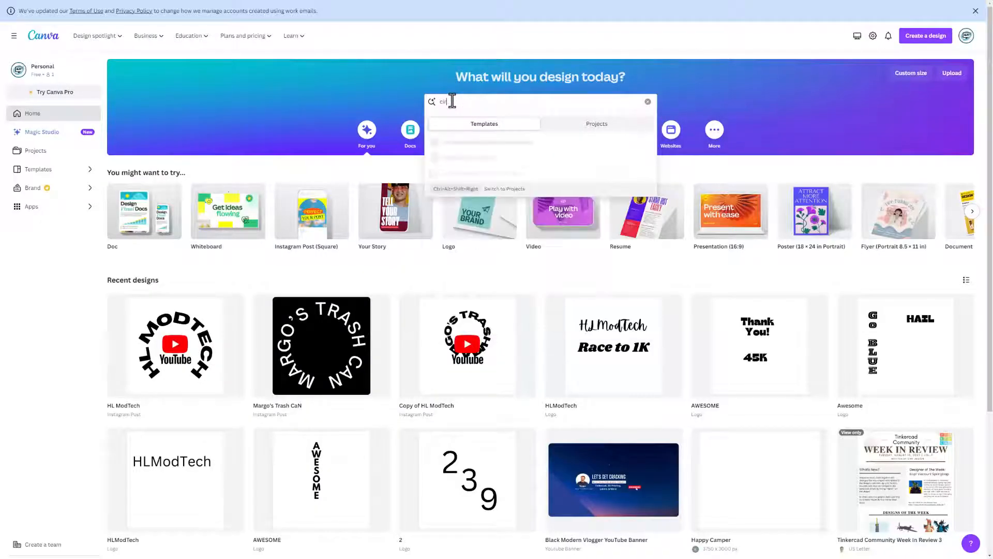
Search Canva for 'circle text' and customize the MORE TIME CREATING circle template.
type("circle text")
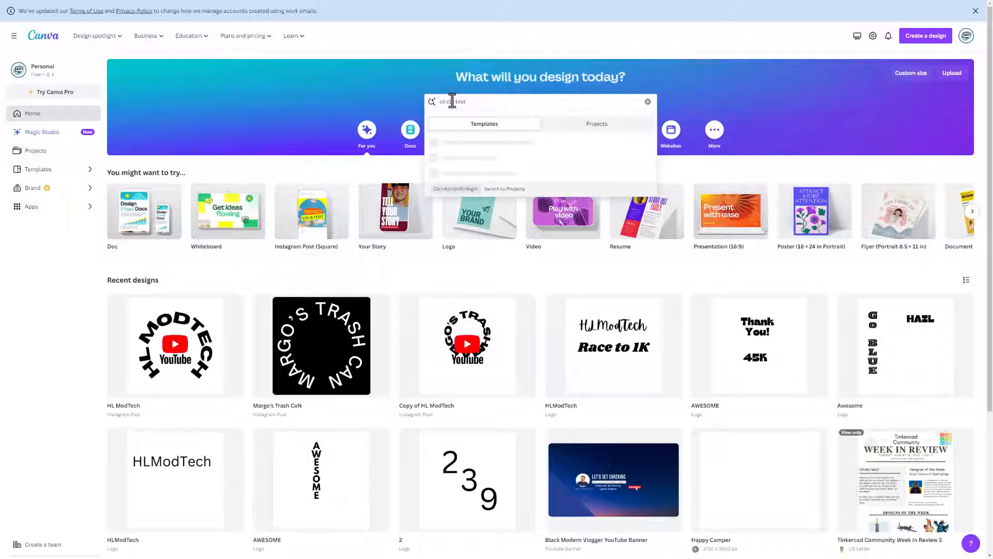
key("Return")
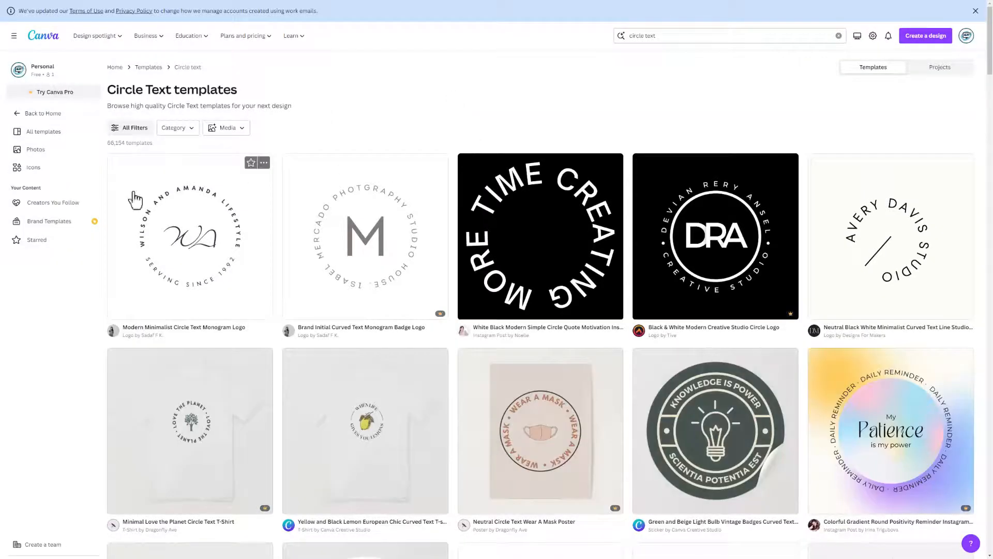
mouse_move(405, 318)
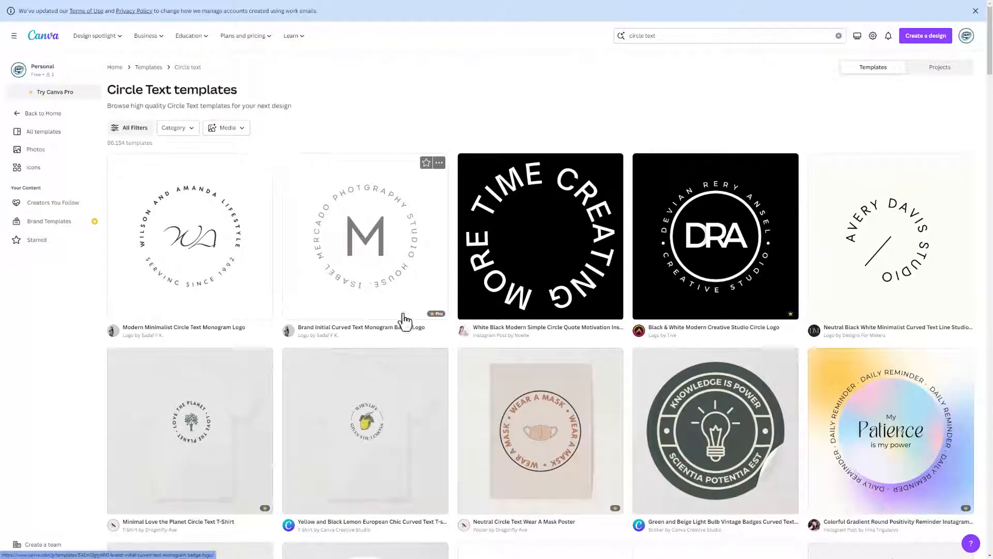
mouse_move(418, 312)
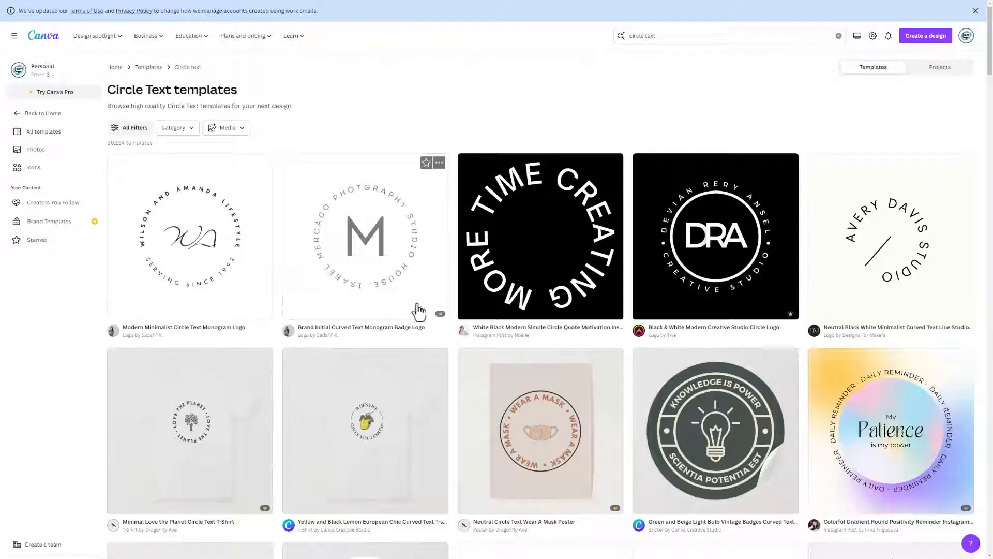
mouse_move(539, 249)
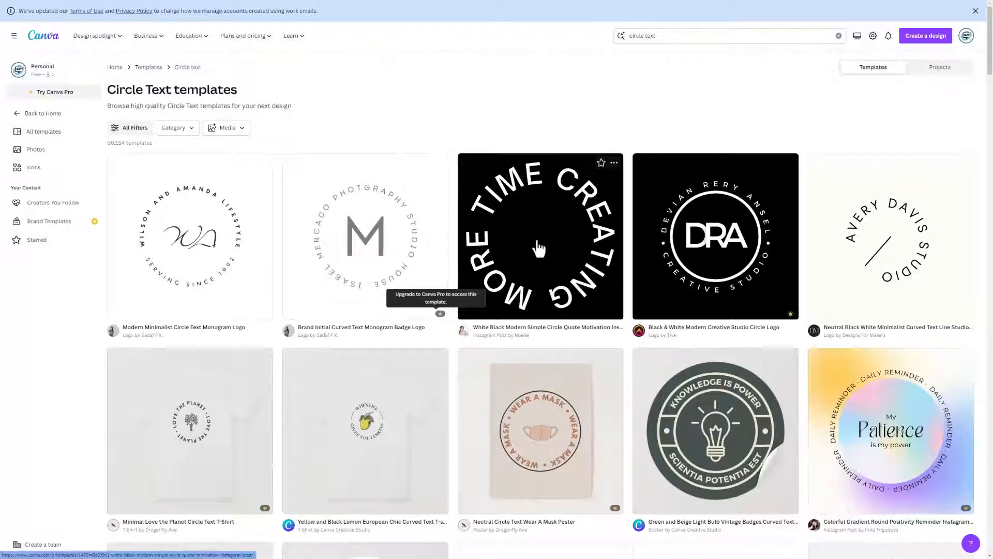
mouse_move(565, 244)
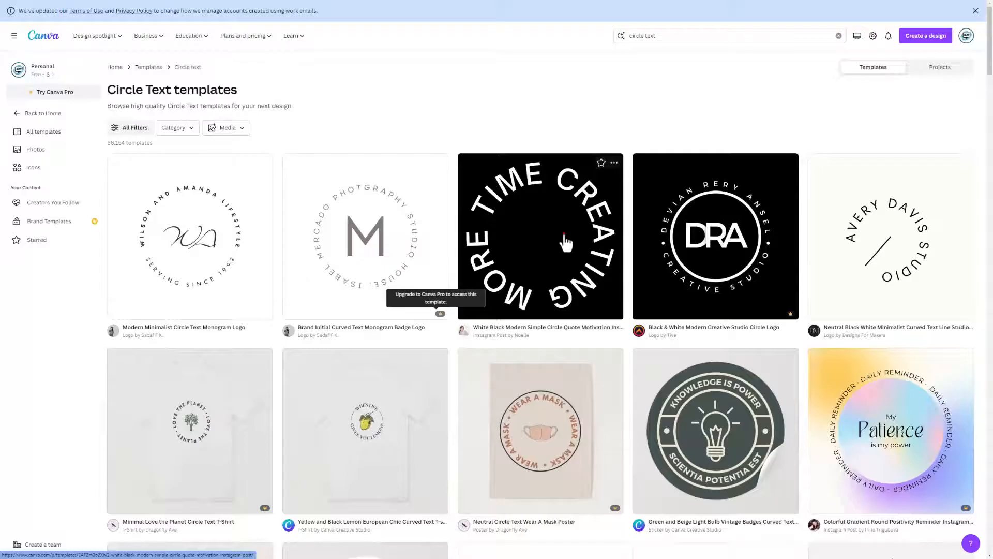
left_click(539, 236)
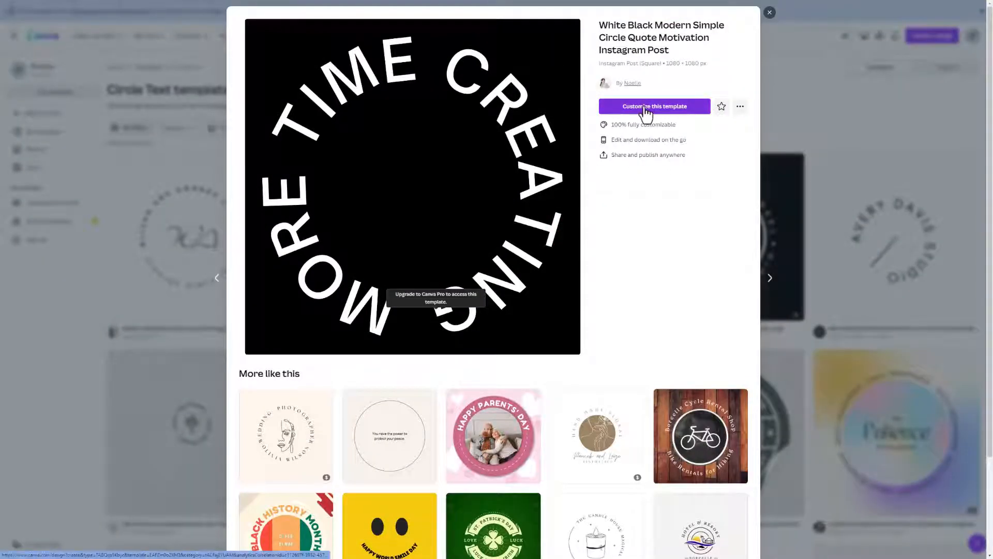
left_click(653, 106)
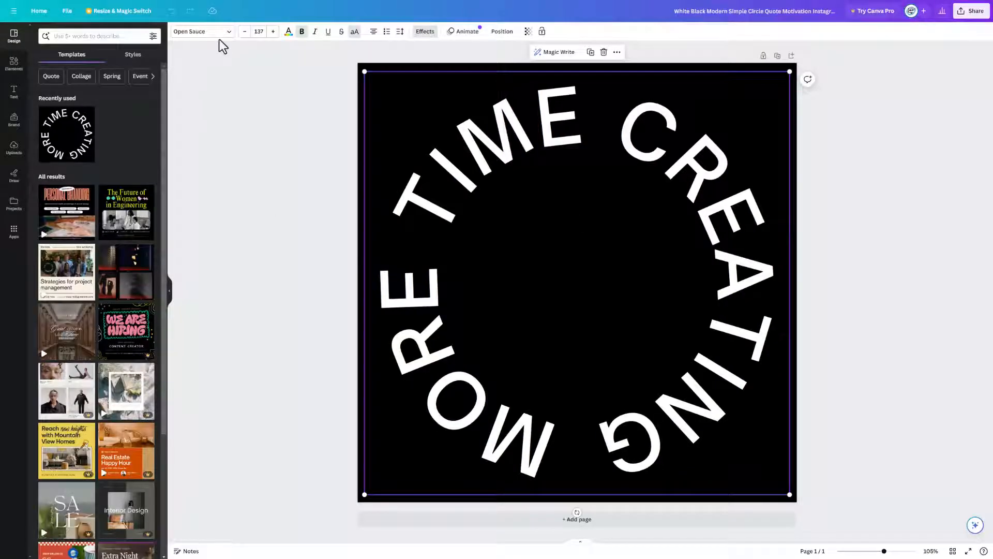
Set the curved text font to Gulfs Display and change it to 'HLMODTECH'.
left_click(200, 31)
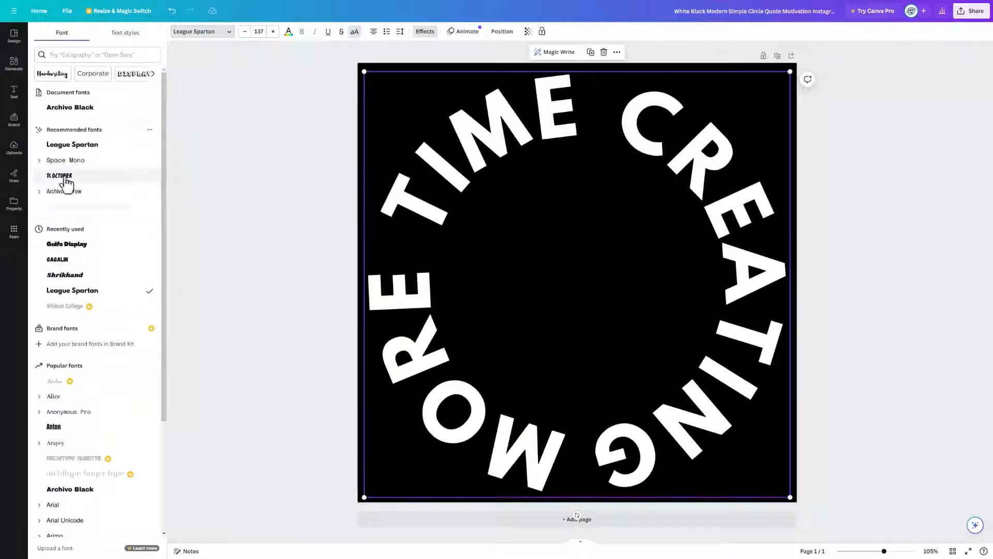
left_click(66, 243)
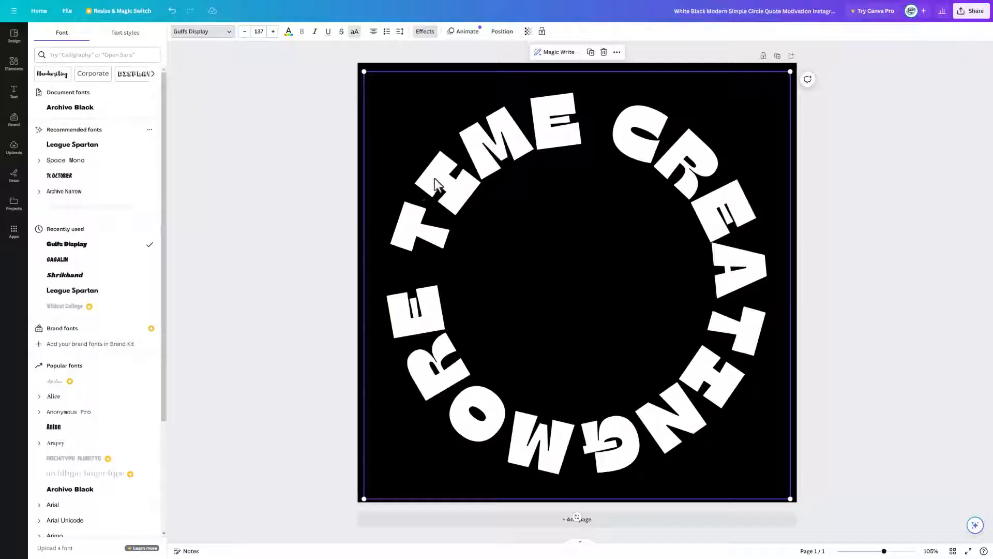
mouse_move(451, 201)
type("HLMODTECH")
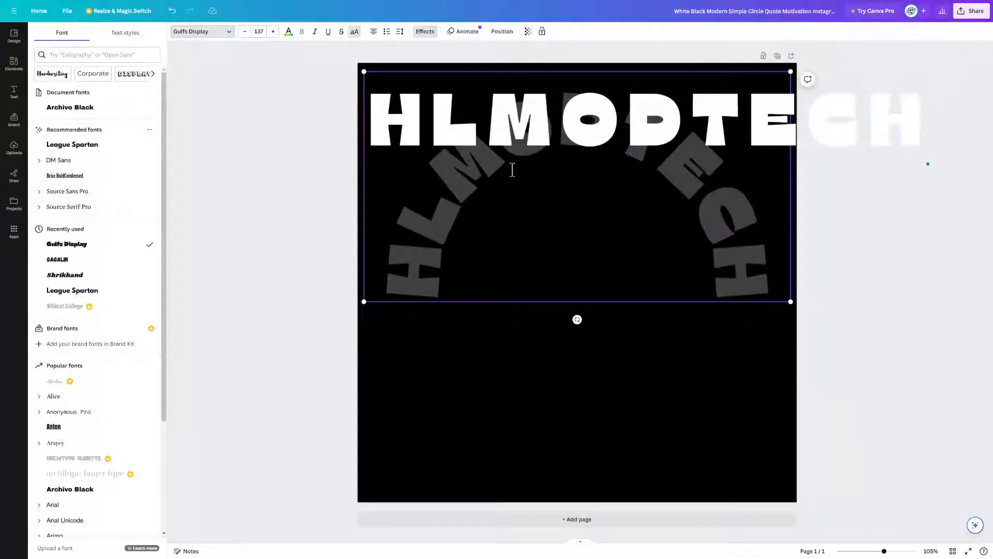
mouse_move(632, 365)
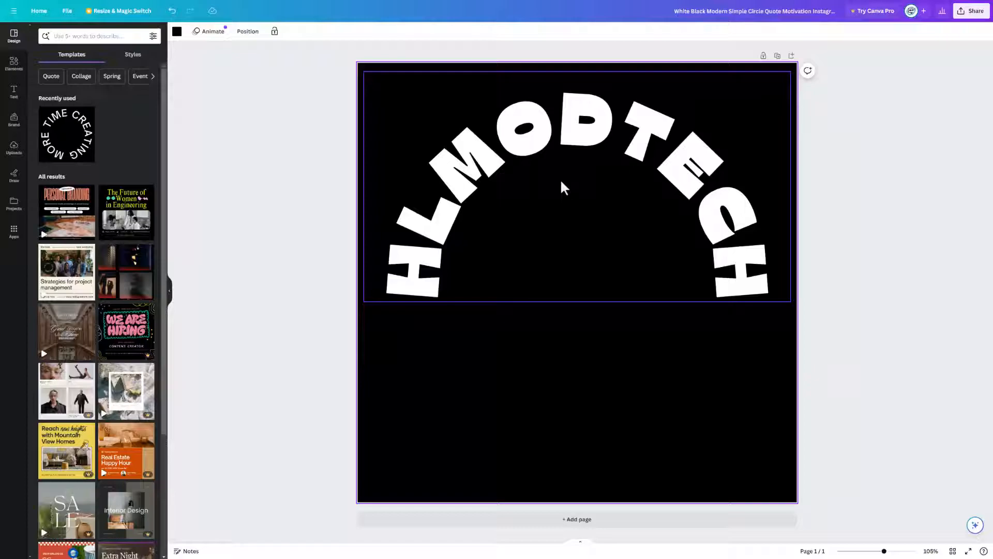
left_click(560, 421)
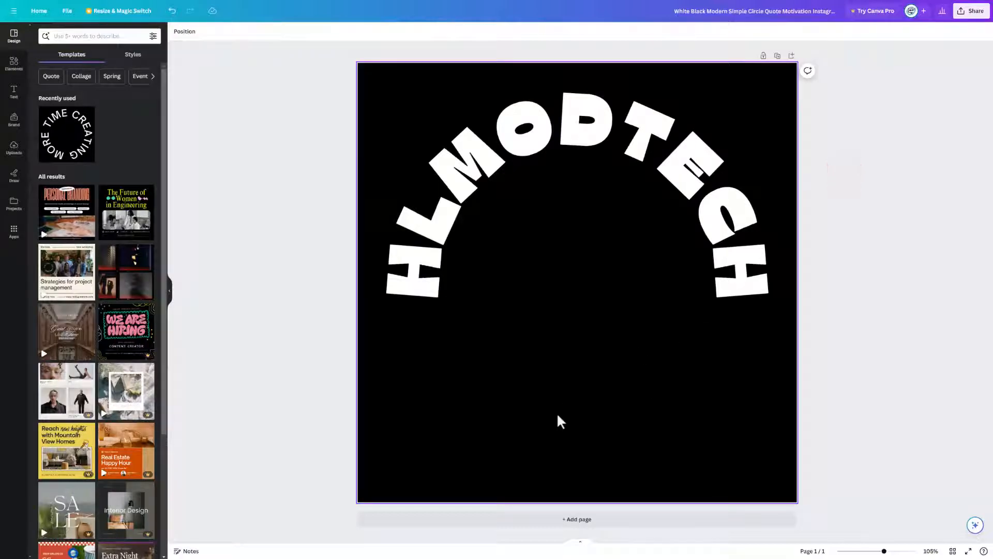
Set the HLMODTECH text color to black and the page background to white.
left_click(172, 92)
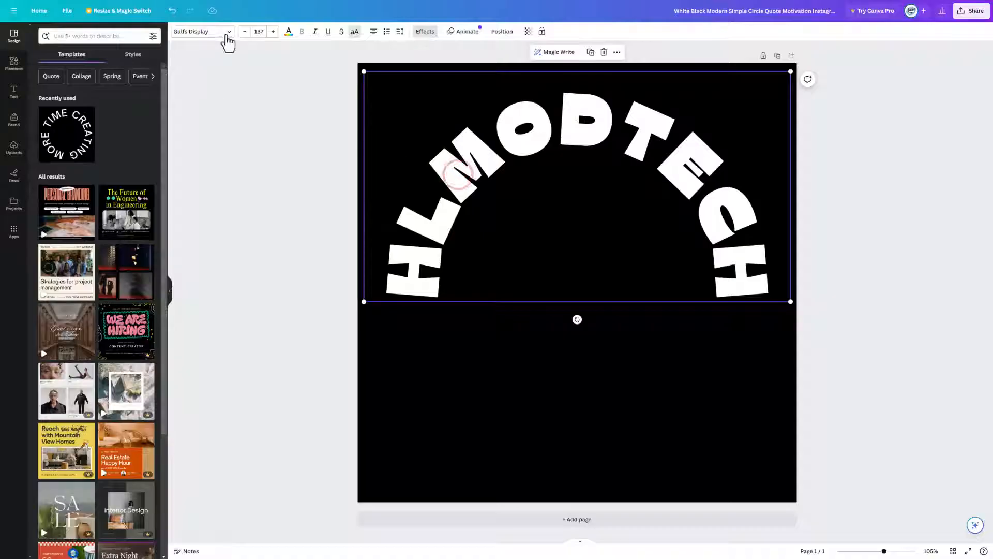
left_click(288, 31)
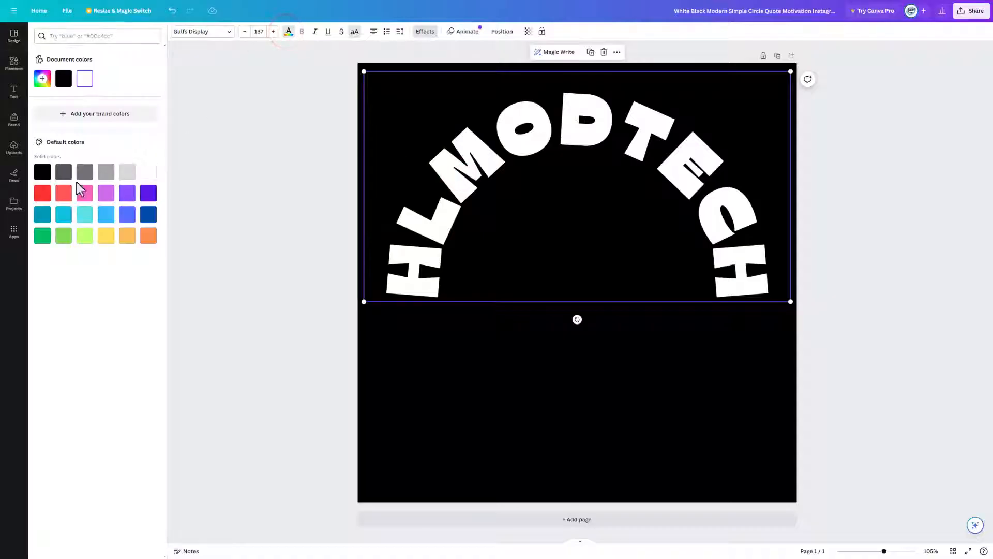
left_click(42, 172)
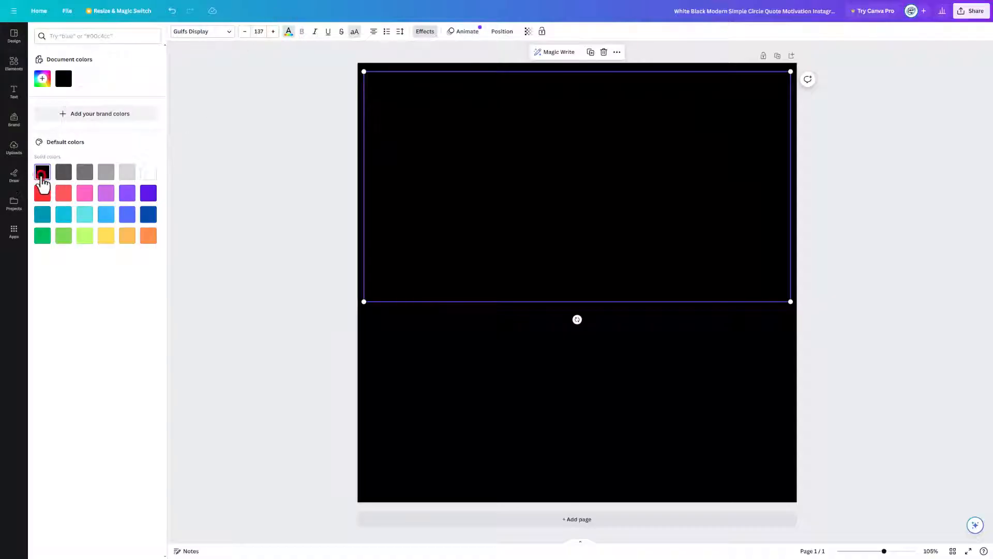
left_click(148, 171)
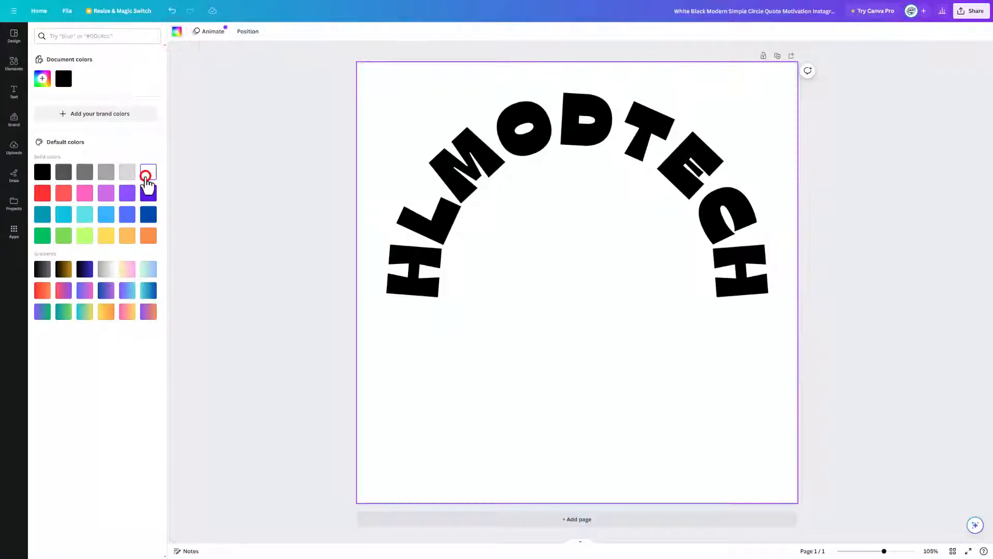
left_click(147, 171)
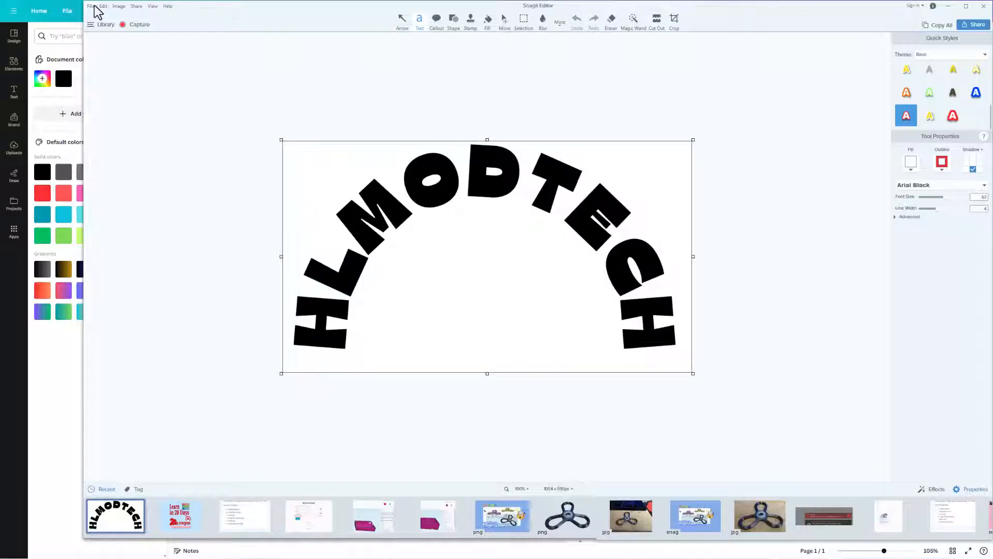
Save the HLMODTECH capture with File > Save As as a JPG in Downloads.
left_click(90, 5)
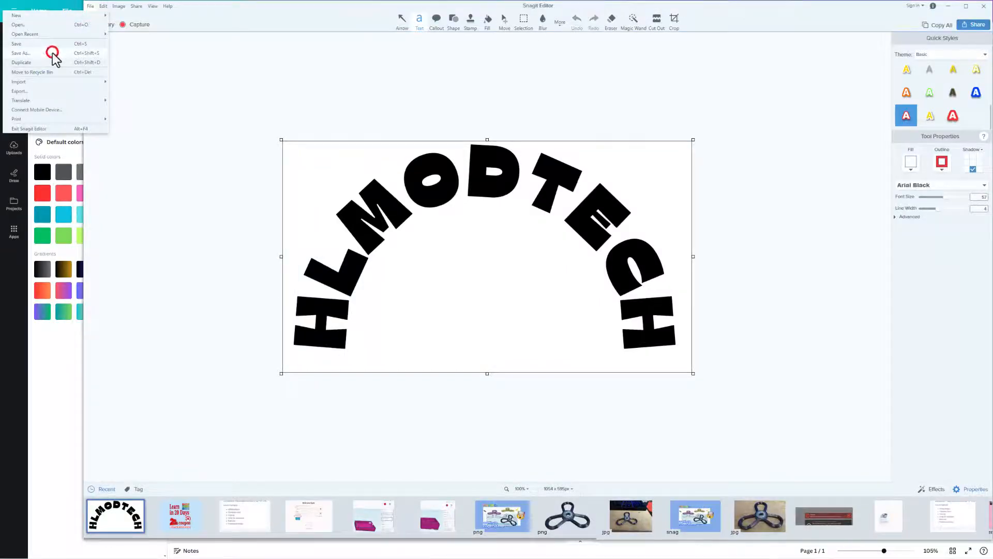
left_click(20, 54)
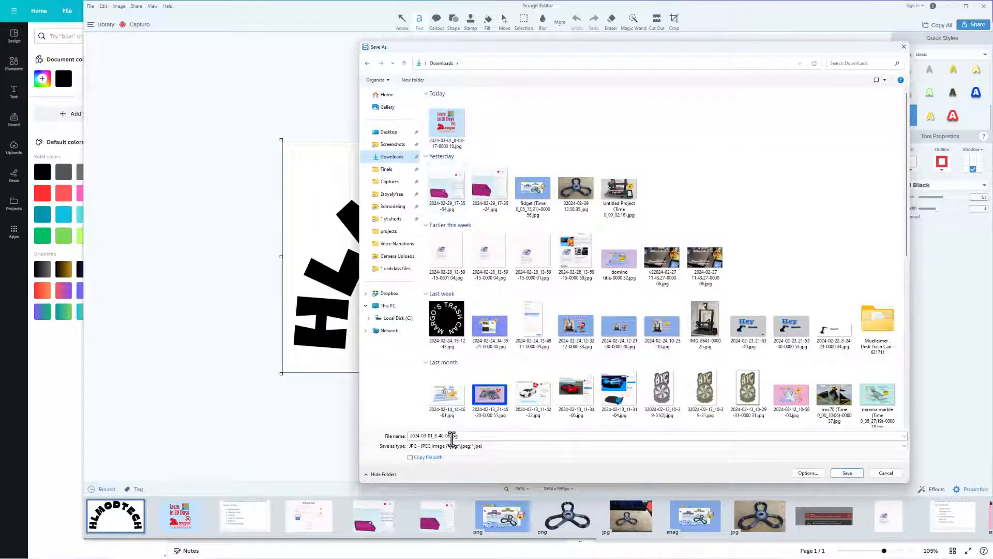
left_click(846, 472)
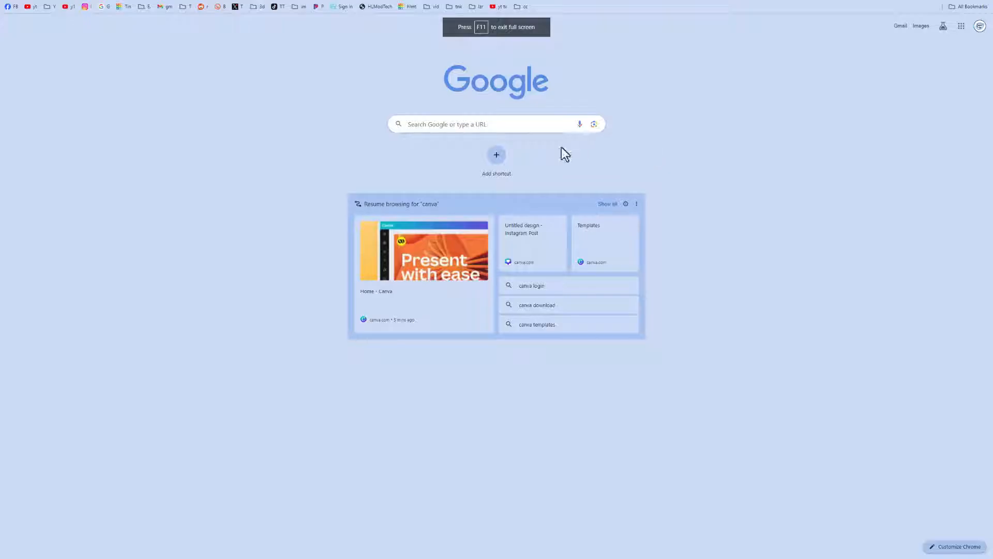
Search Google for 'picsvg' from a new tab.
type("pi")
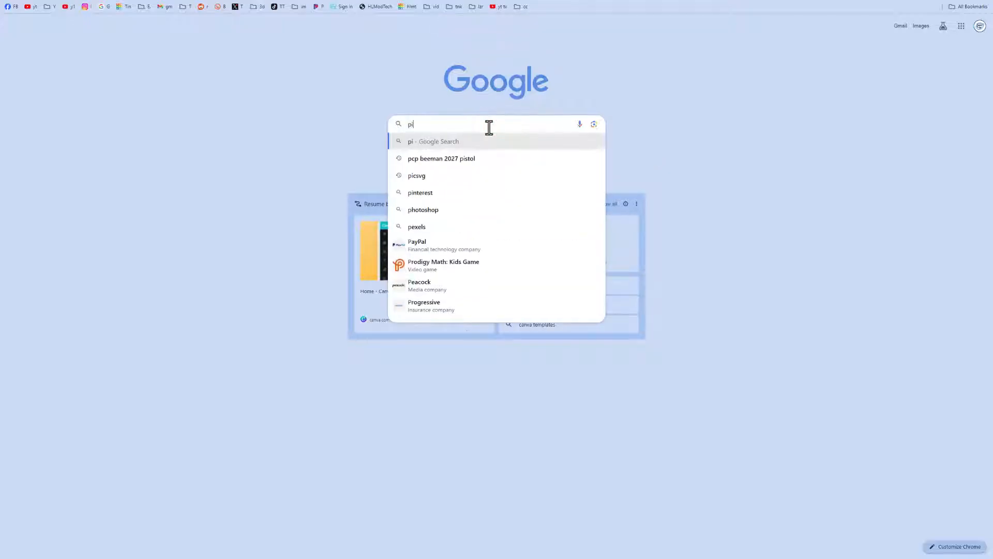
left_click(416, 176)
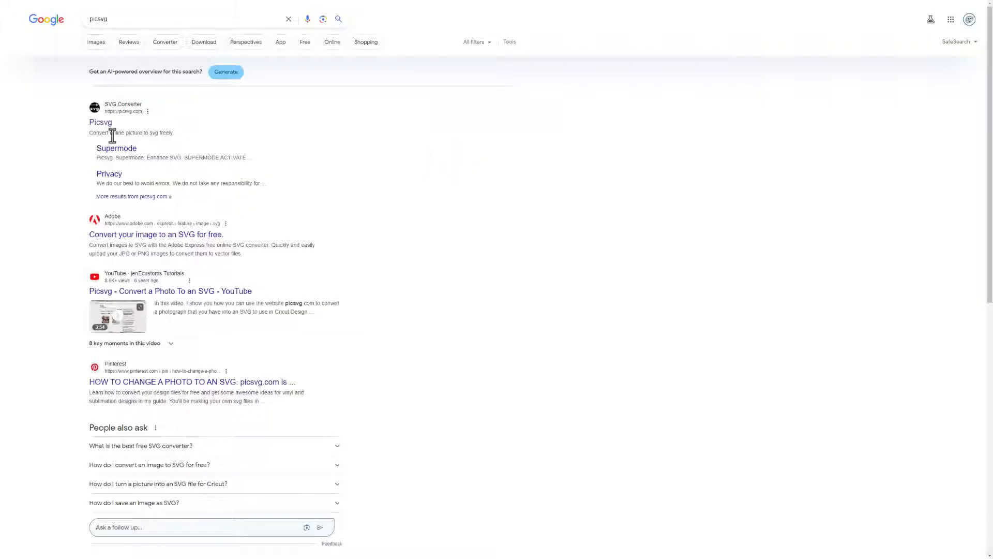
Open Picsvg and upload the curved HLMODTECH JPG.
left_click(100, 122)
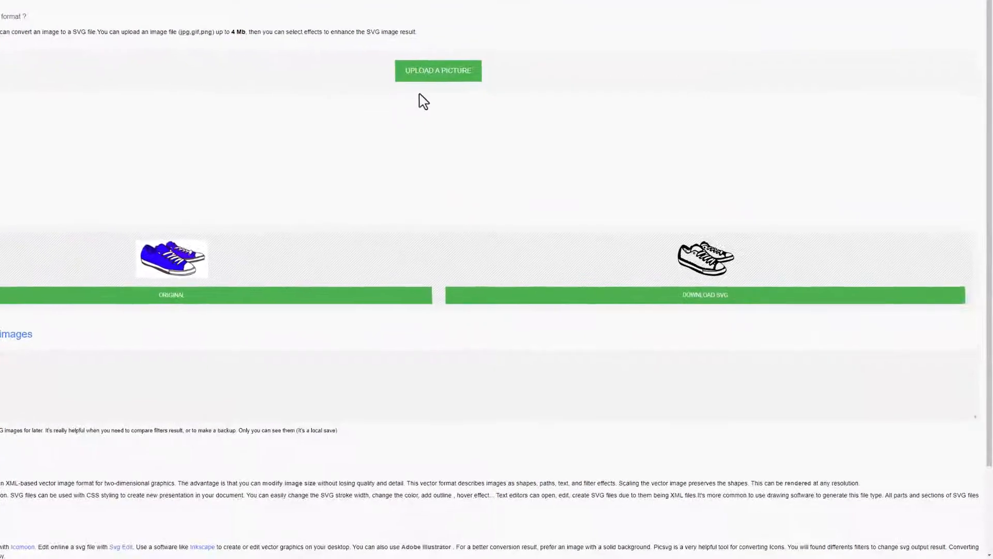
left_click(438, 71)
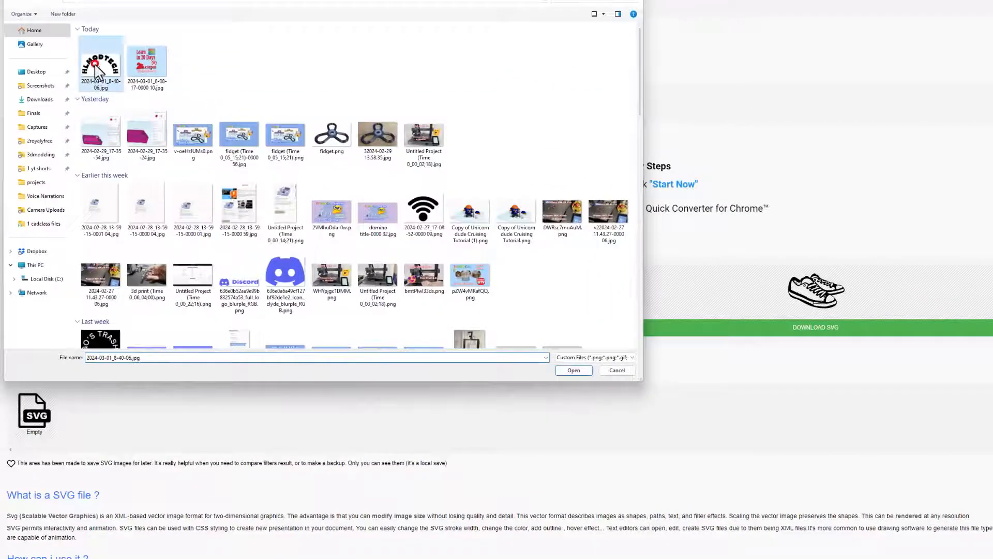
left_click(573, 369)
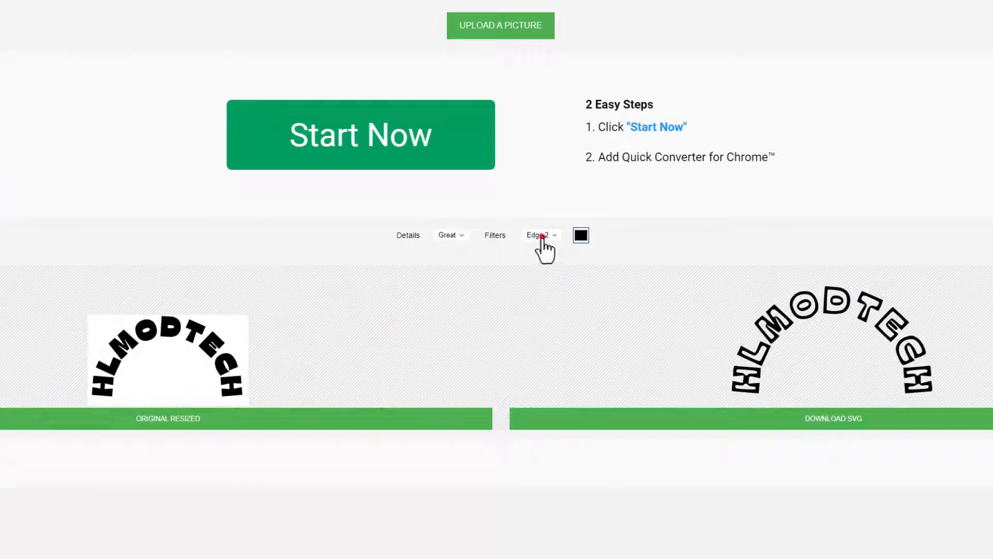
Set the conversion filter to Internal 1 for solid letters.
left_click(540, 235)
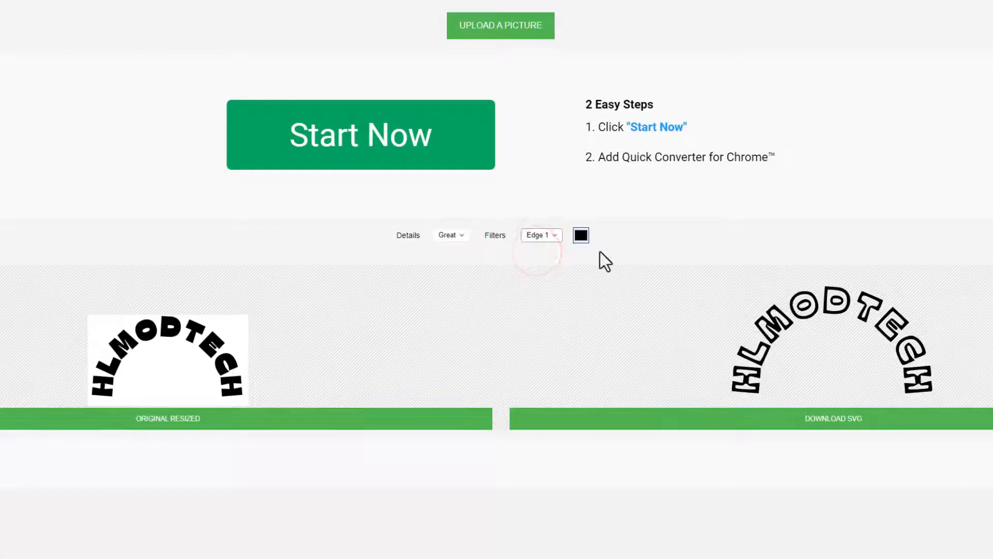
left_click(539, 235)
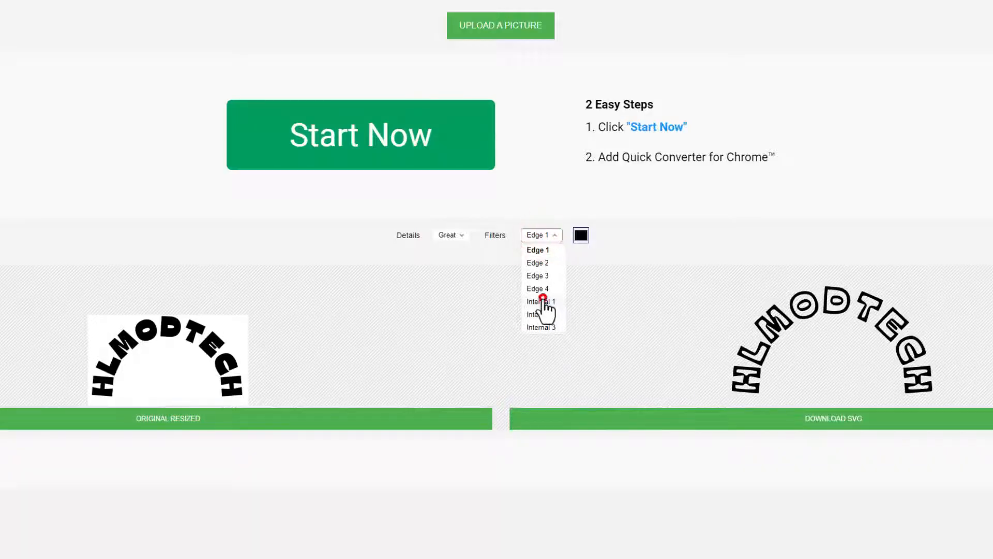
left_click(539, 301)
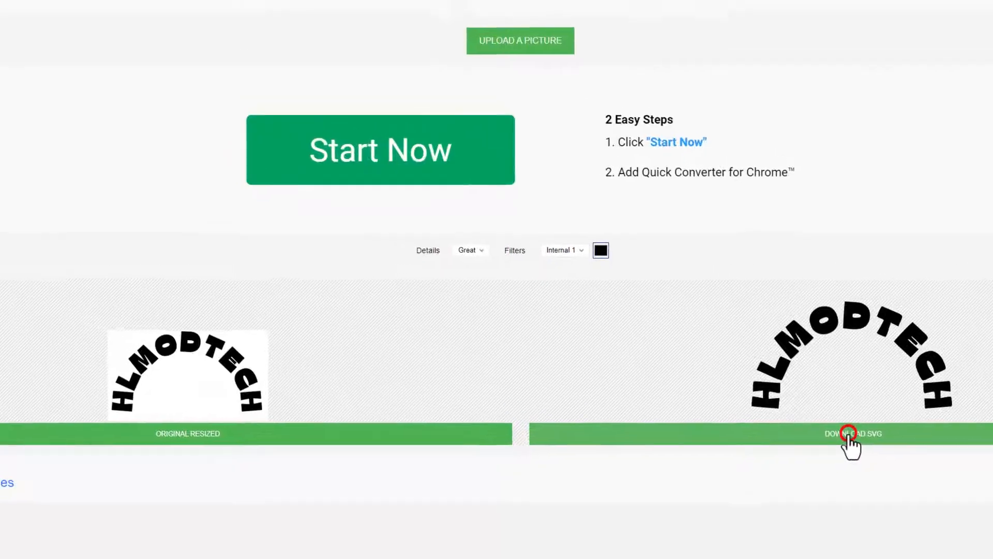
Download the SVG into Downloads as 'hlmodtech curve.svg'.
left_click(852, 434)
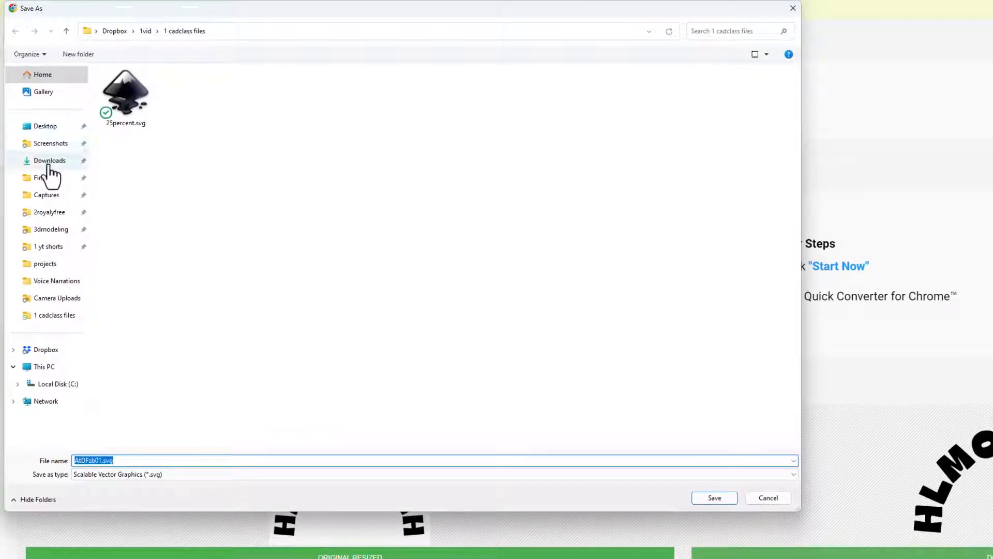
left_click(50, 160)
type("hlmodtech curve")
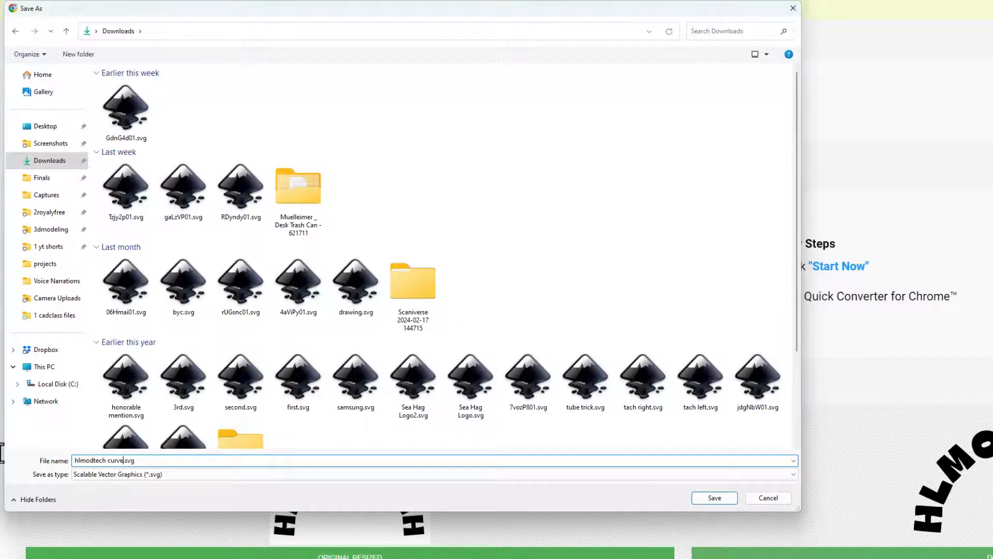
left_click(714, 497)
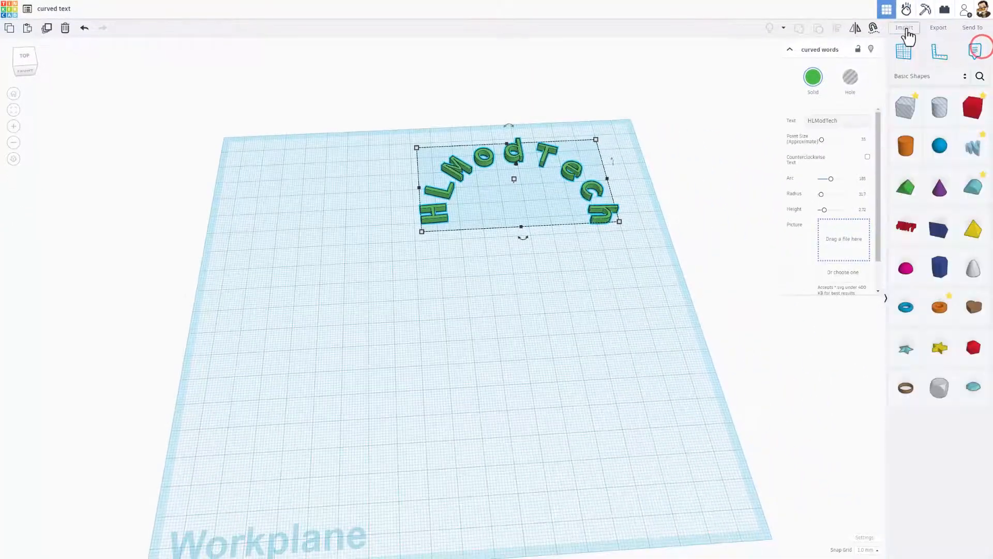
Import hlmodtech curve.svg centered on the art, resized, as arched HLMODTECH letters.
left_click(904, 27)
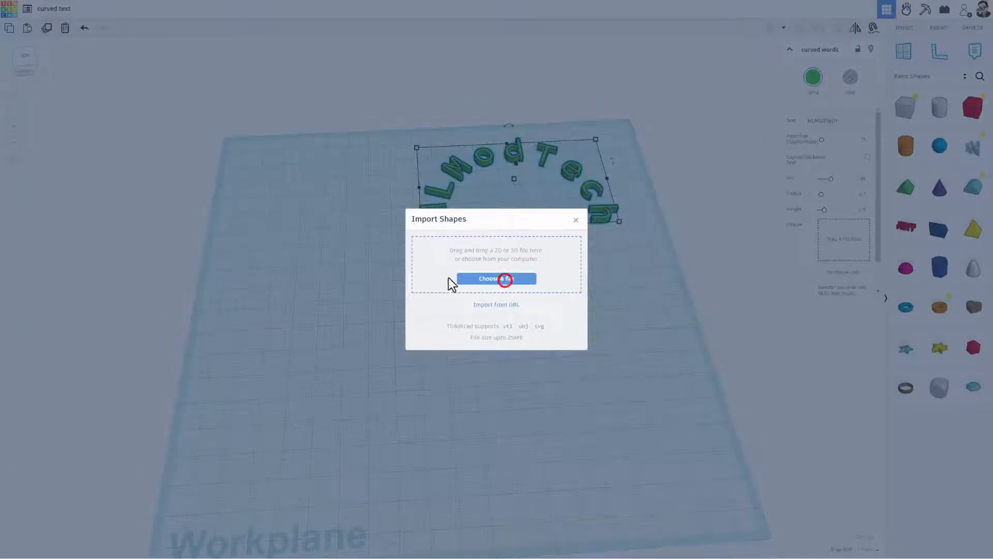
left_click(496, 279)
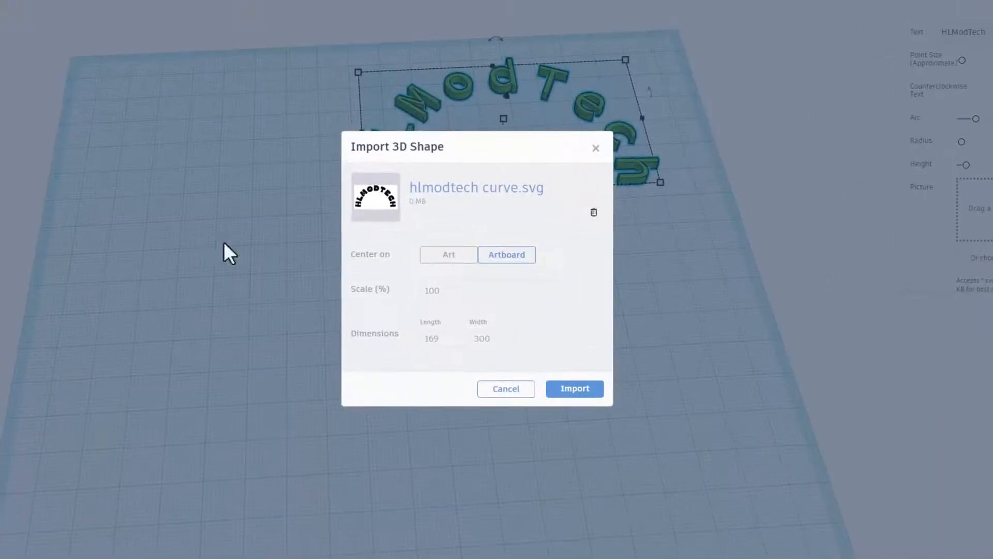
left_click(448, 254)
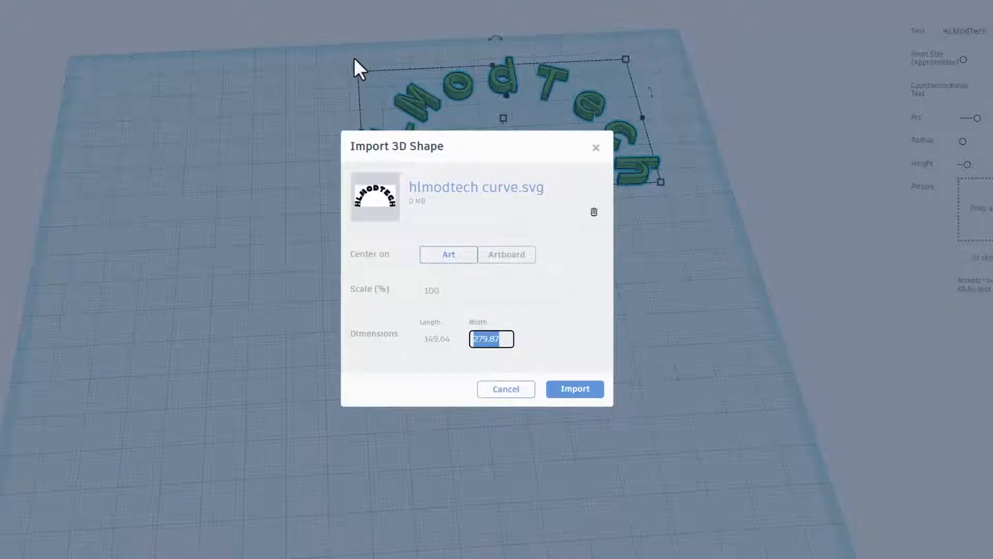
mouse_move(496, 352)
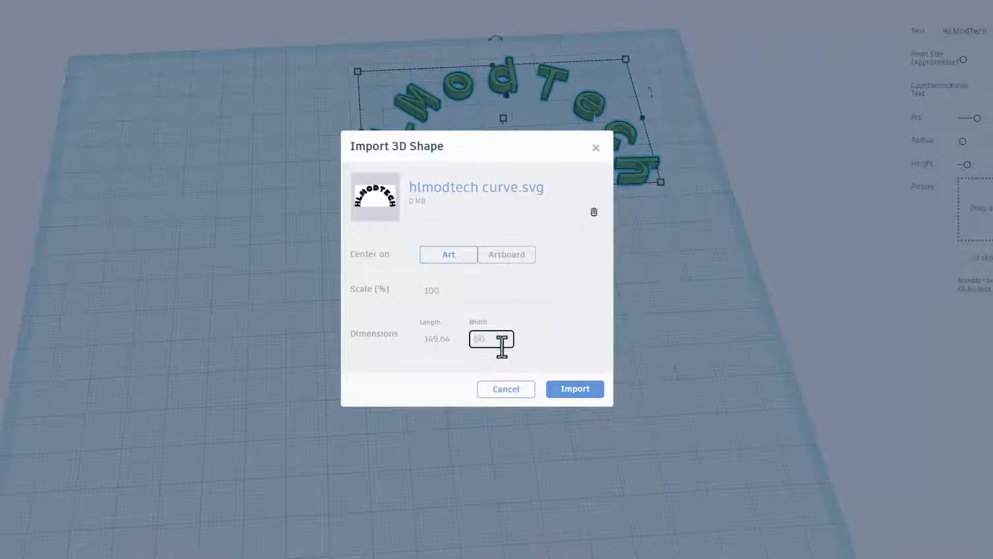
left_click(574, 389)
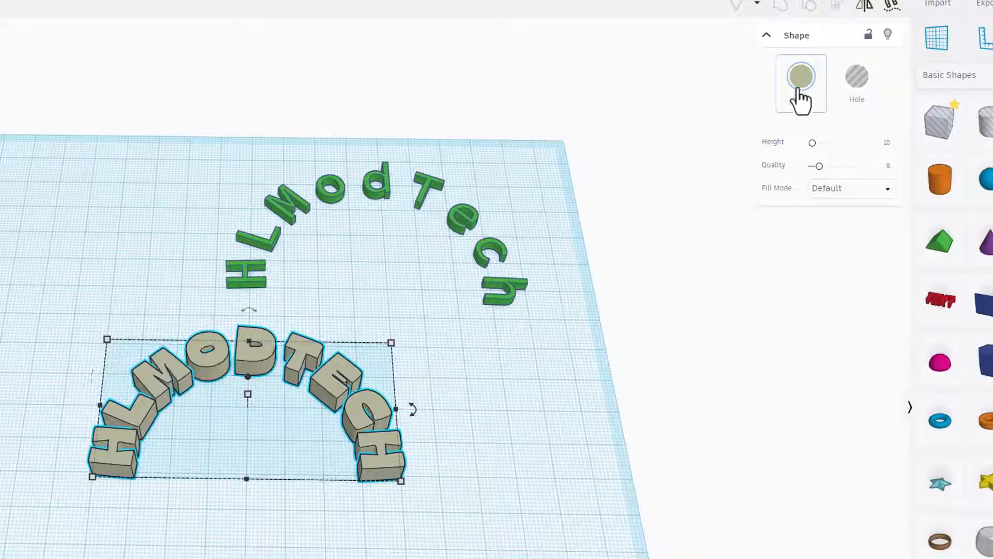
Duplicate the red curved letters with Ctrl+D and make the copy solid white.
left_click(800, 77)
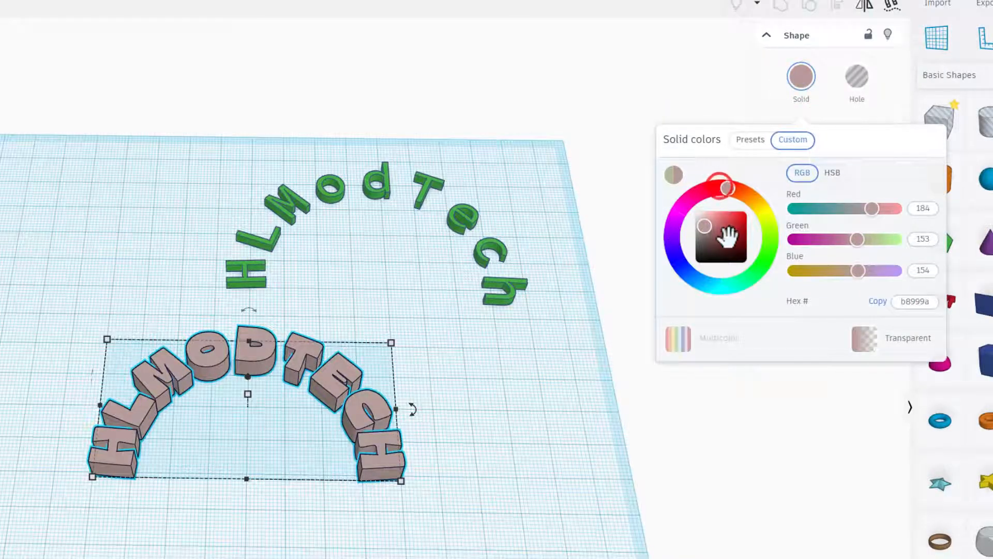
left_click(747, 190)
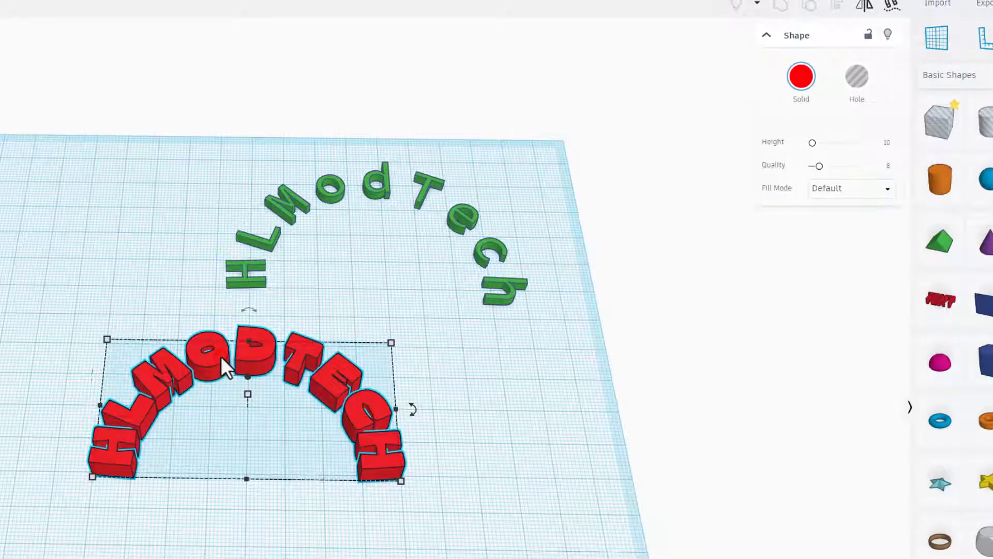
key("ctrl+d")
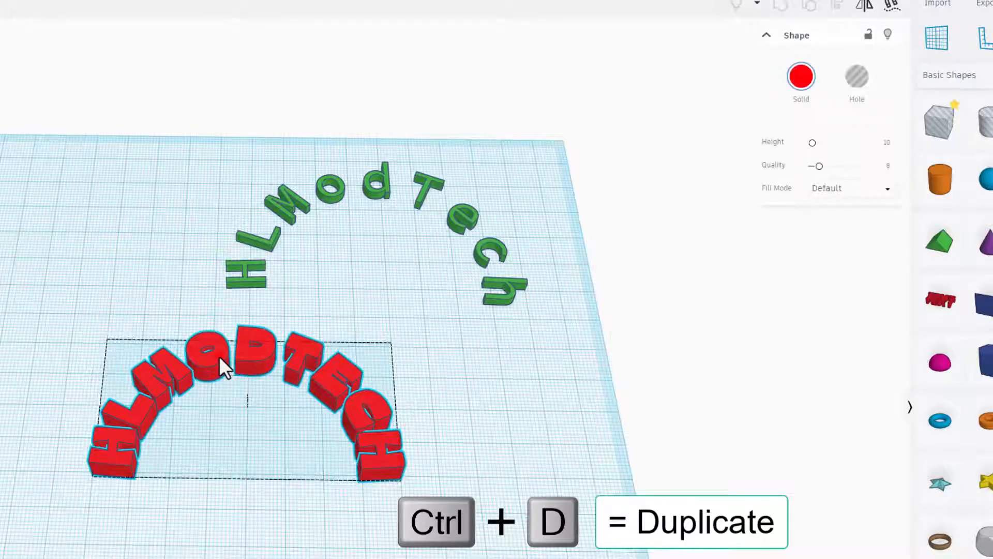
left_click(800, 76)
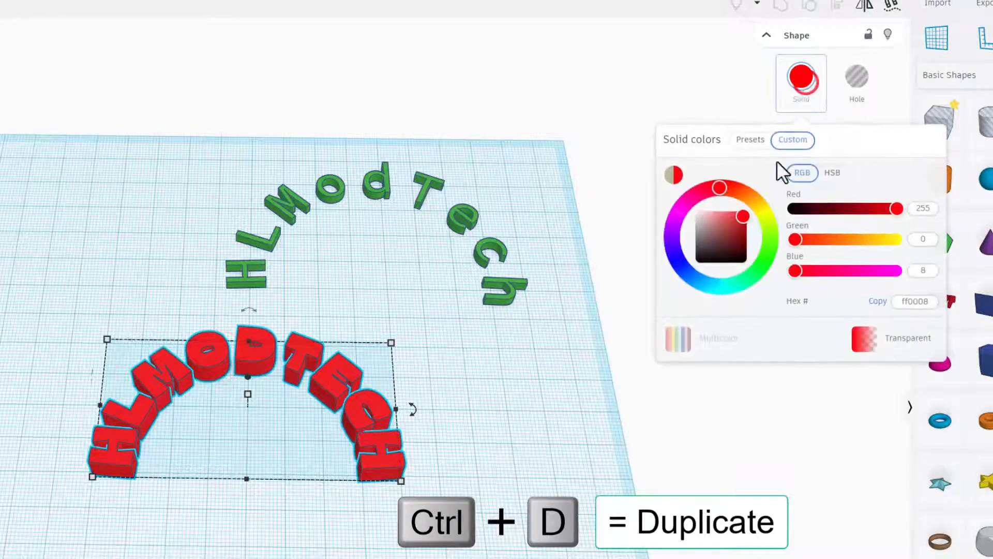
left_click(717, 187)
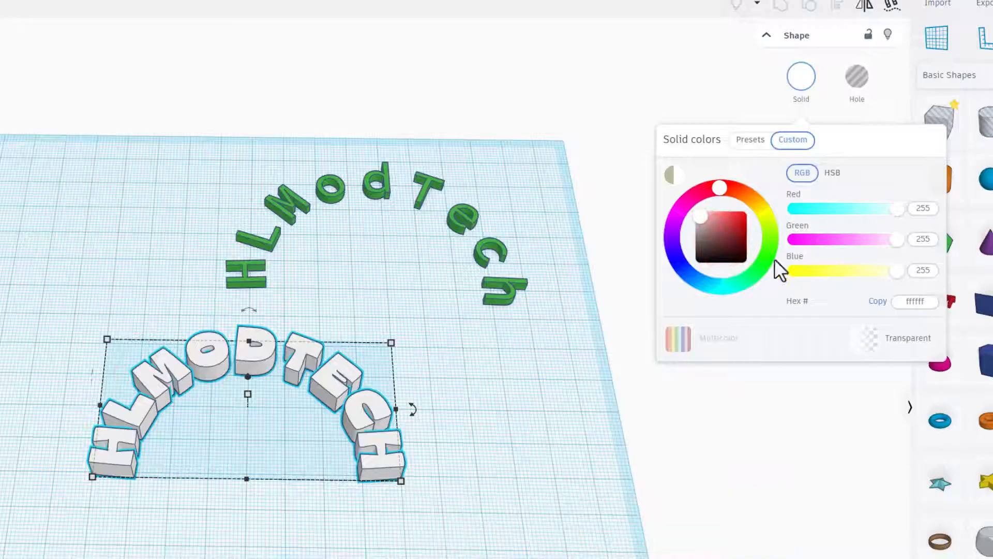
left_click(852, 188)
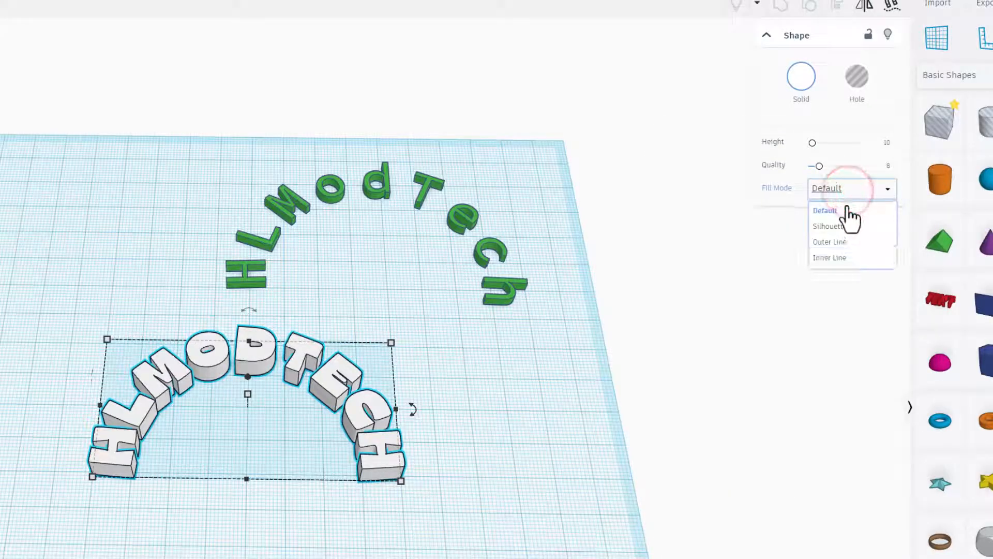
Set the white copy's Fill Mode to Outer Line with a narrower line width.
left_click(830, 241)
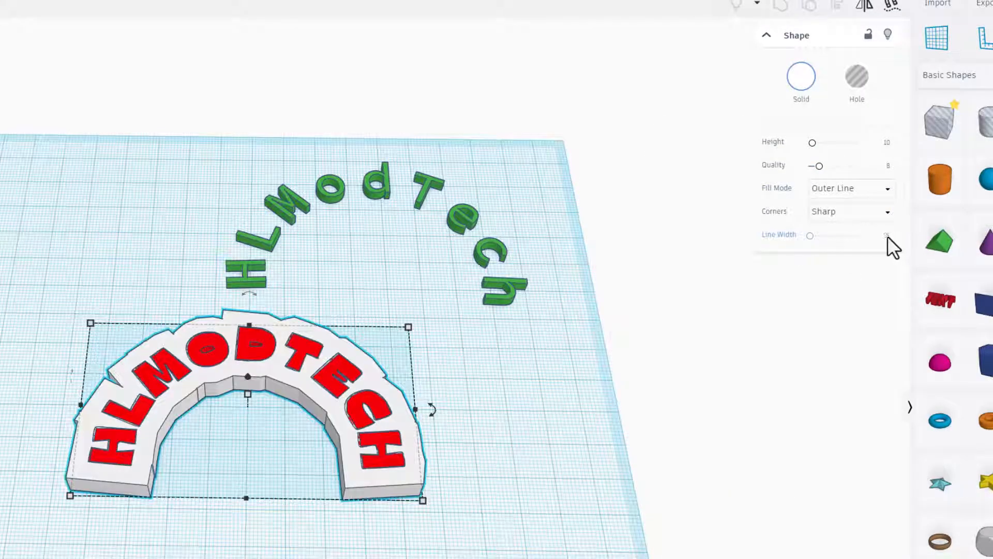
left_click(878, 235)
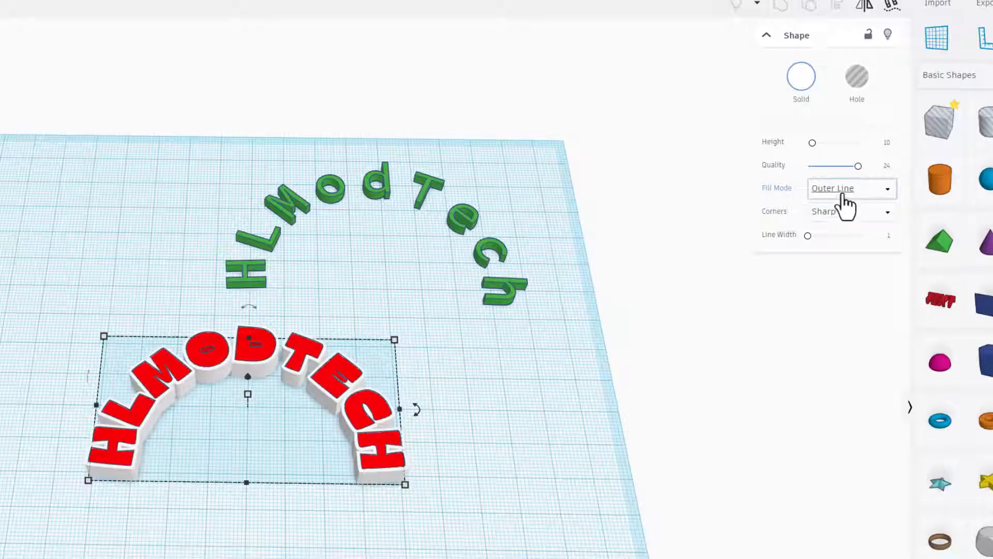
left_click(849, 211)
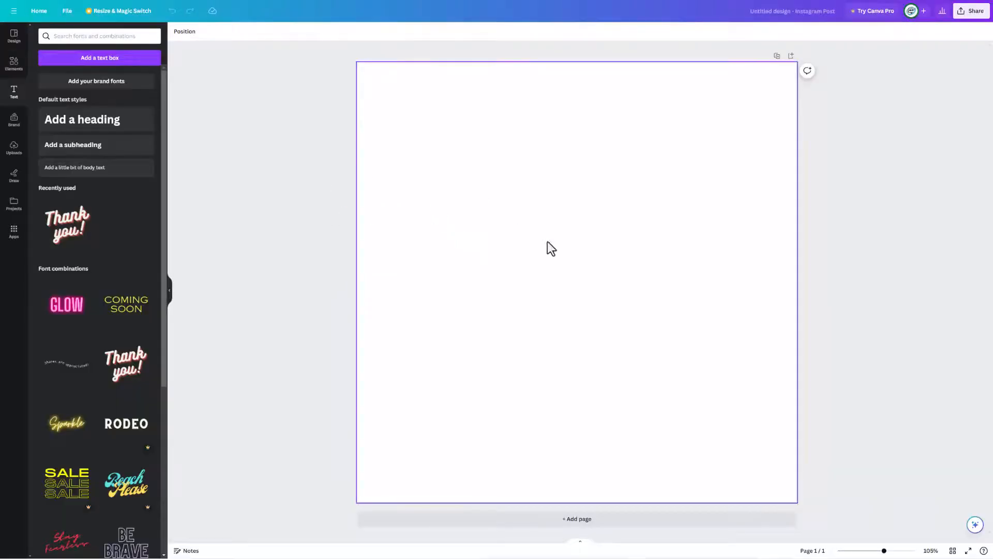
Add a Canva text box reading 'HLModTech'.
left_click(74, 167)
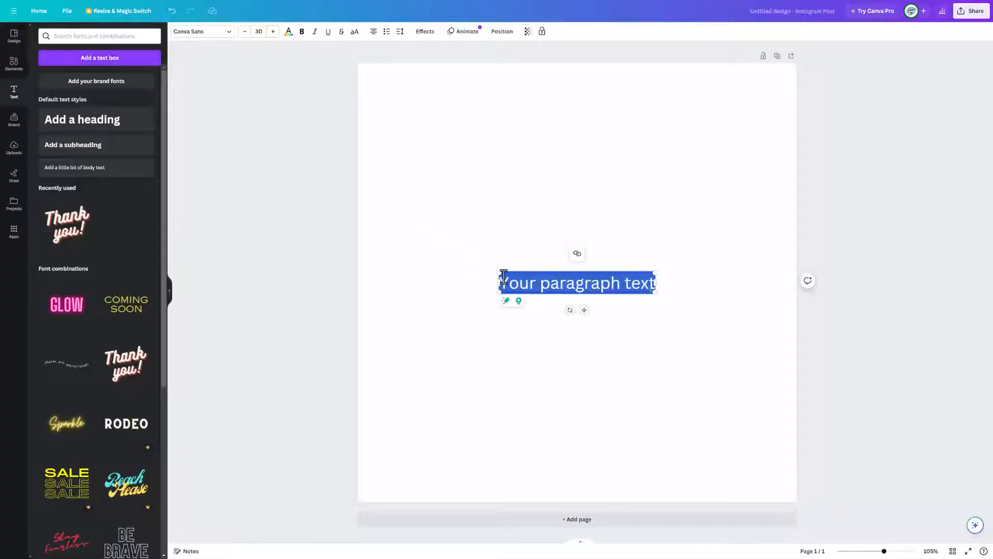
type("HLModTech")
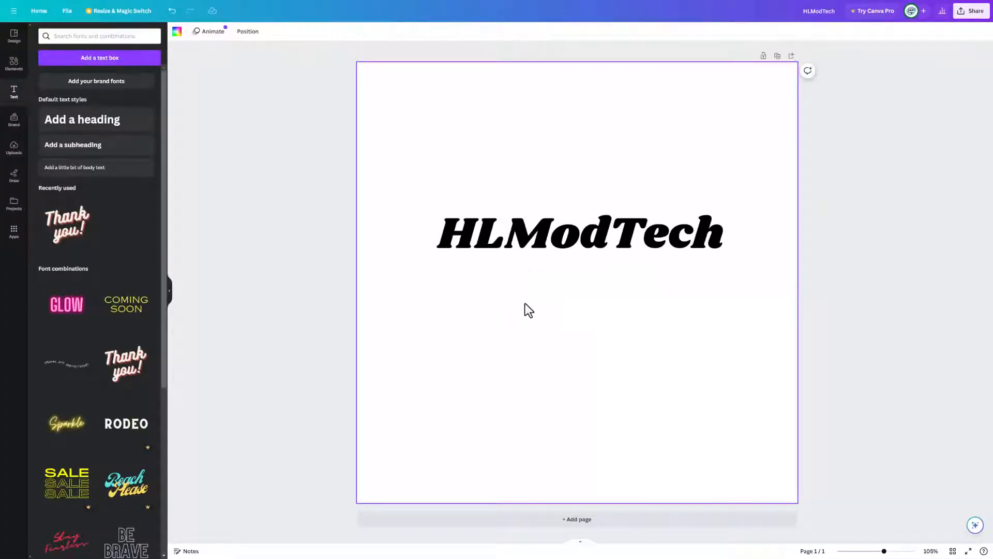
mouse_move(424, 226)
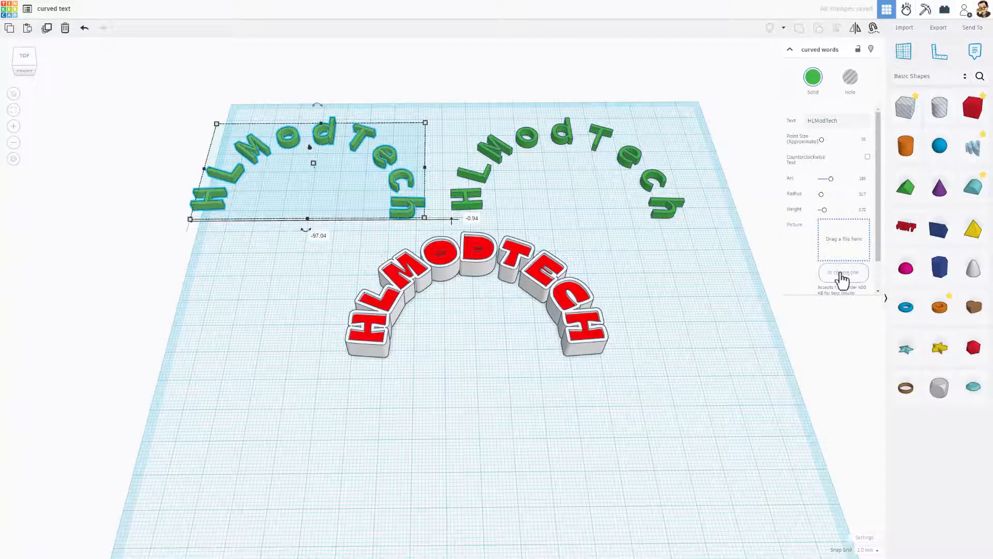
Attach jnPYi401.svg from Downloads as the curved-words picture, then select the red-and-white letters.
left_click(843, 272)
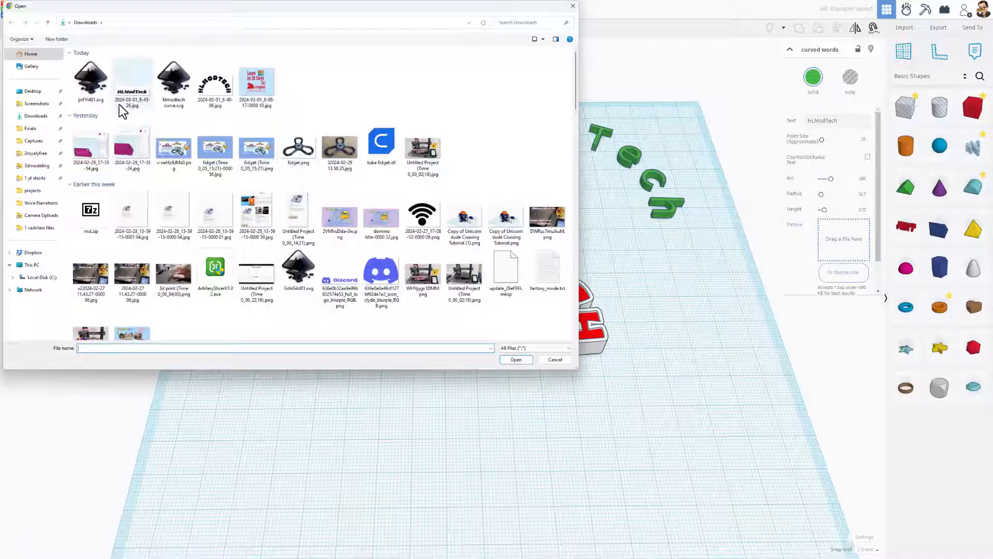
left_click(132, 85)
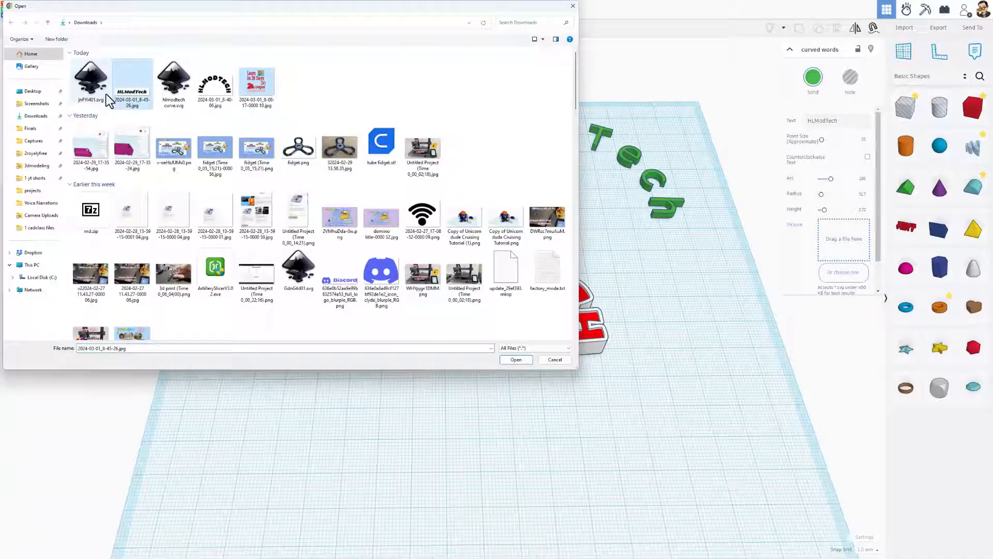
left_click(91, 76)
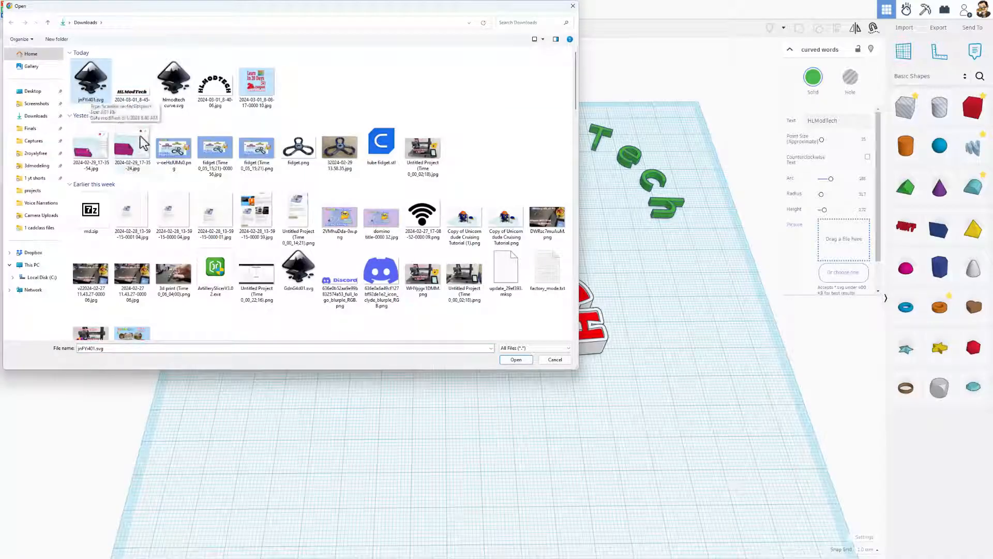
left_click(516, 359)
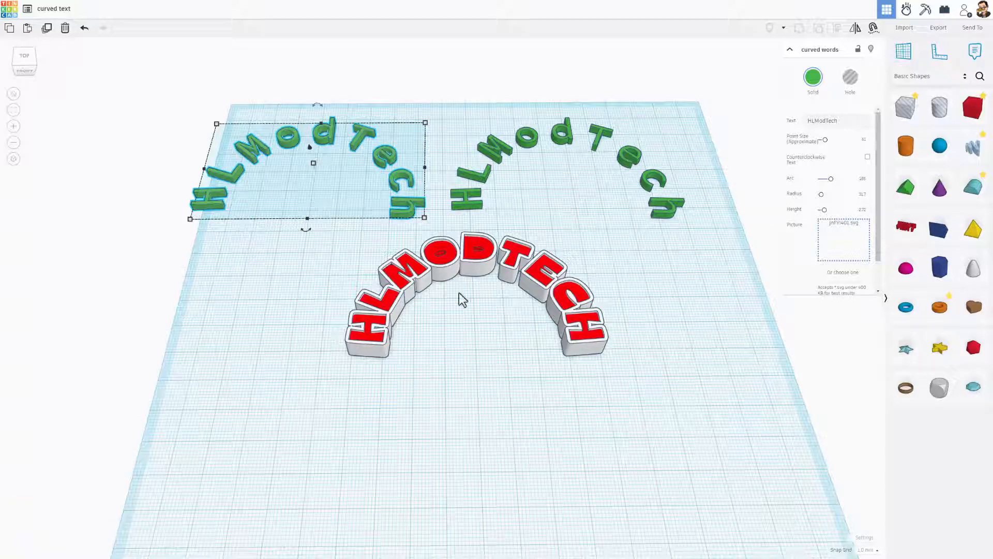
left_click(474, 298)
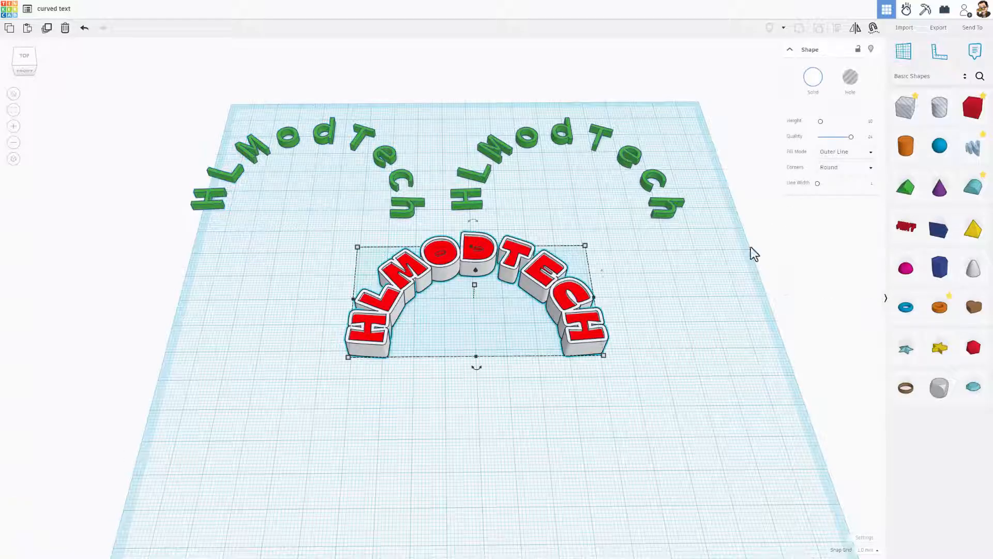
left_click(846, 151)
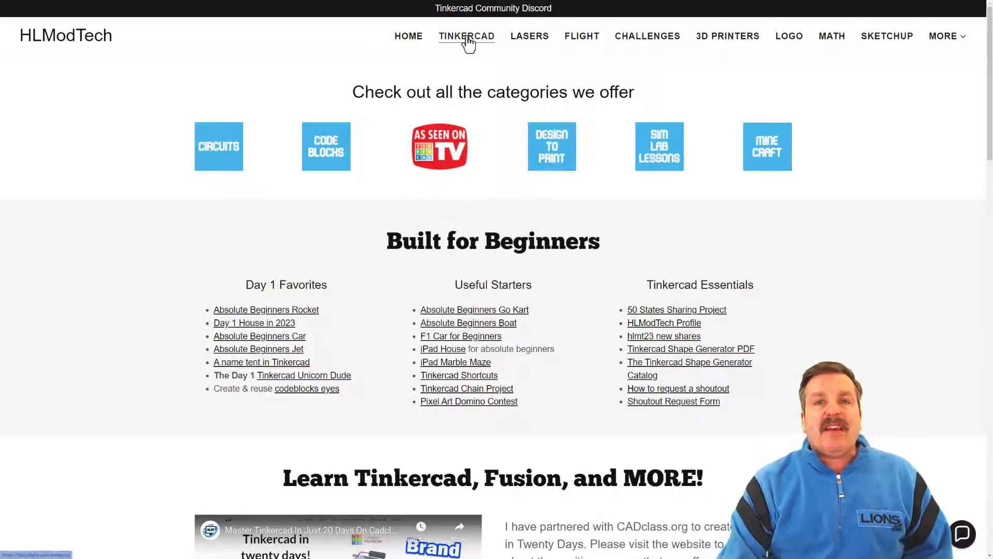
mouse_move(820, 211)
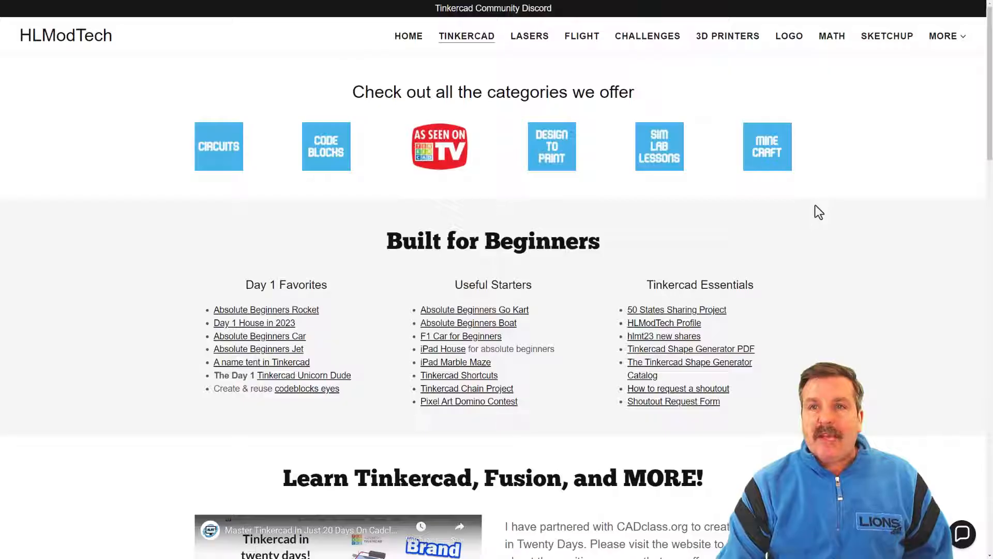
mouse_move(241, 266)
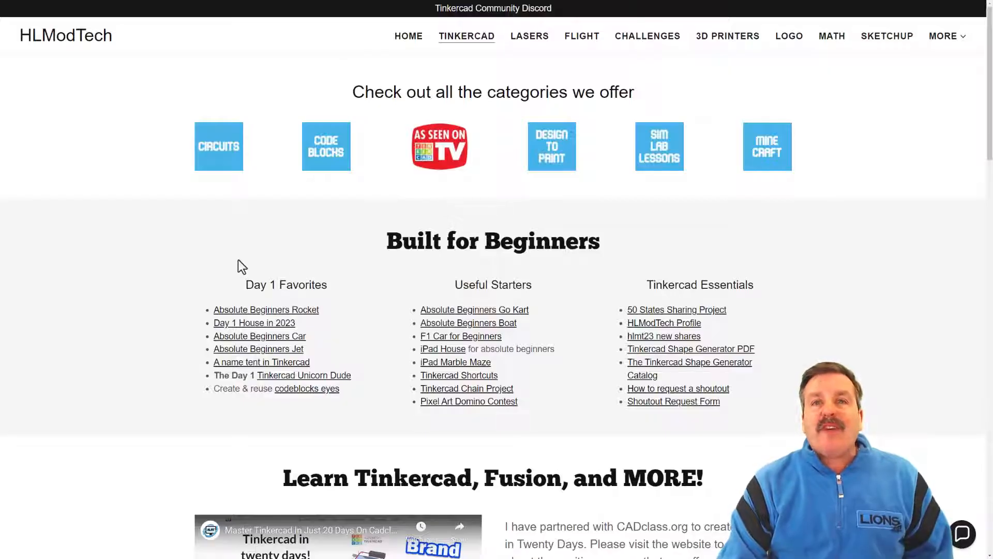
mouse_move(426, 296)
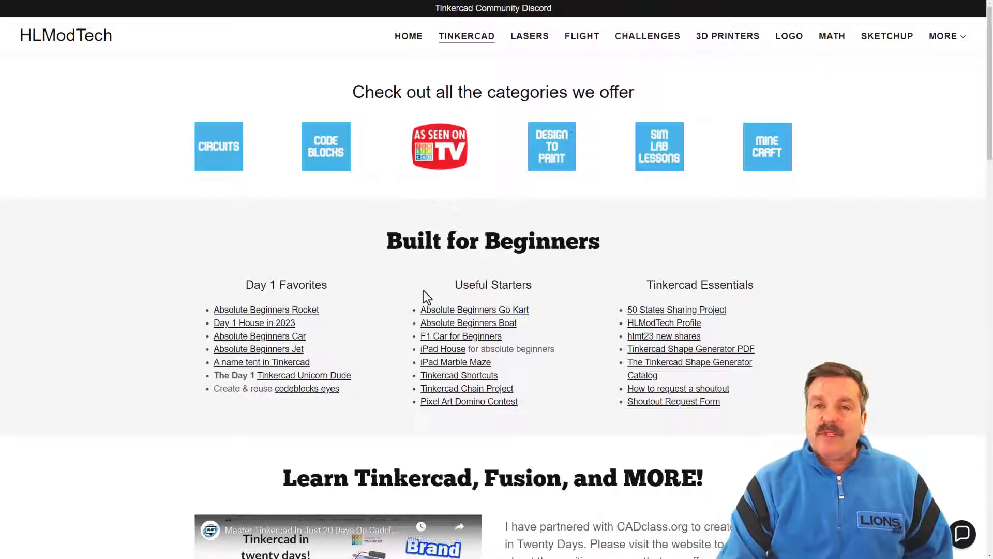
mouse_move(626, 442)
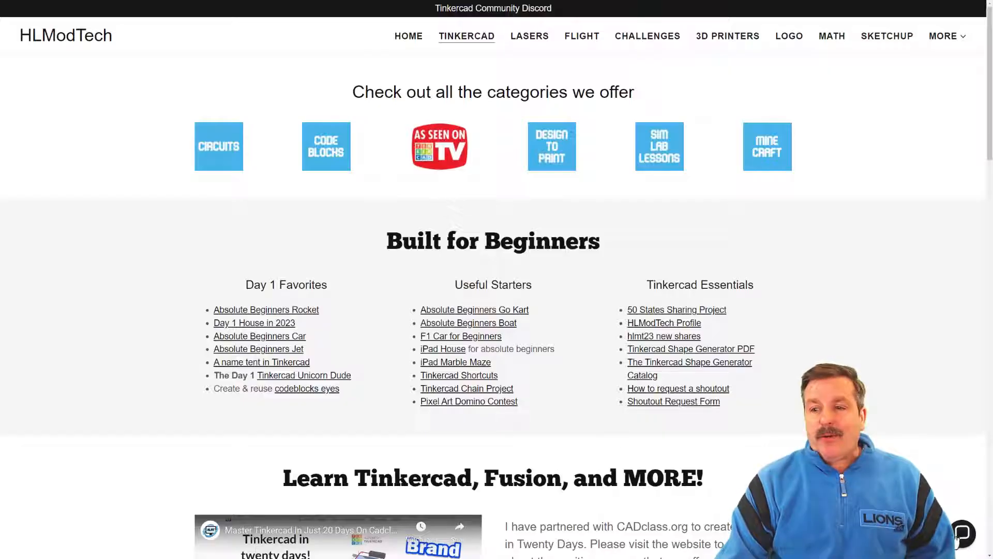
Open and close the site chat, then follow the Tinkercad Community Discord banner link.
left_click(962, 532)
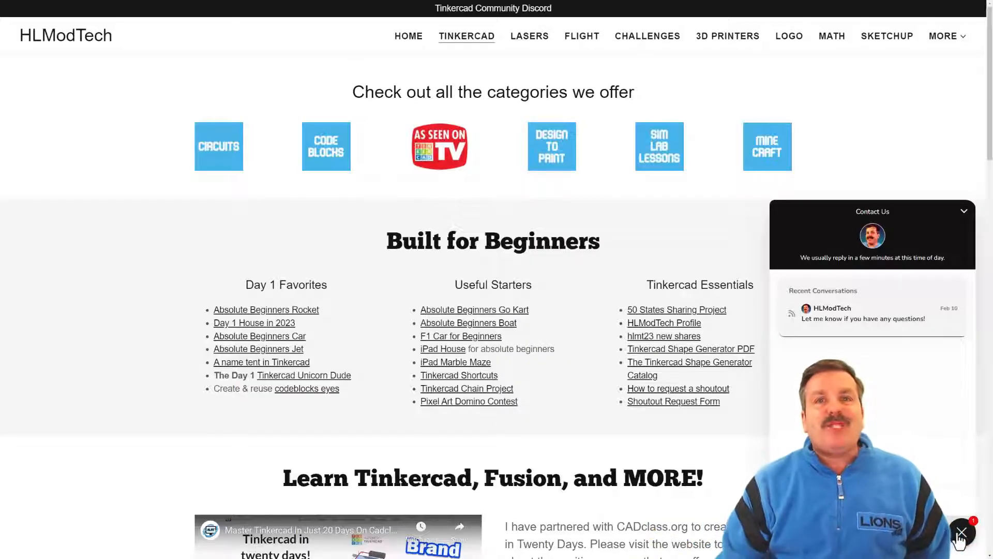
left_click(960, 531)
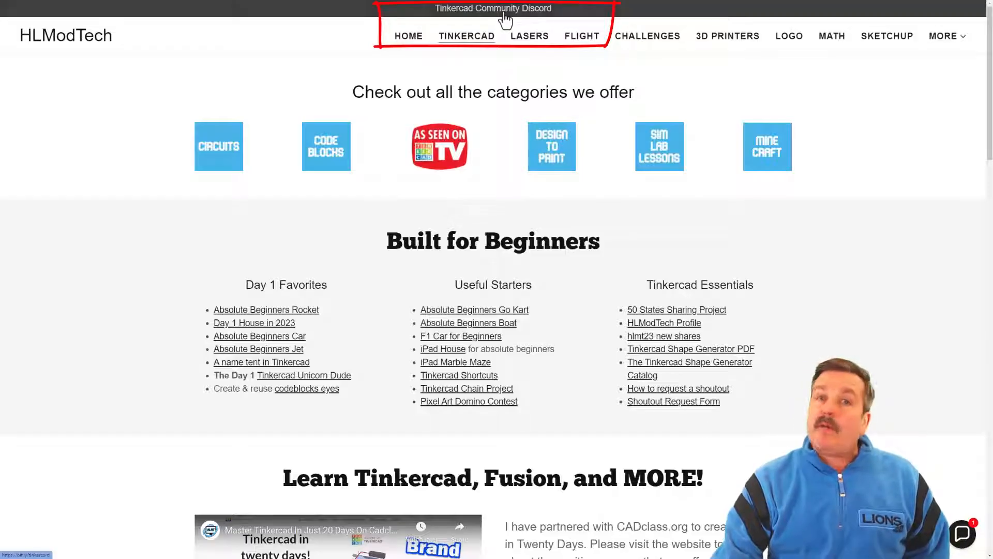
left_click(493, 9)
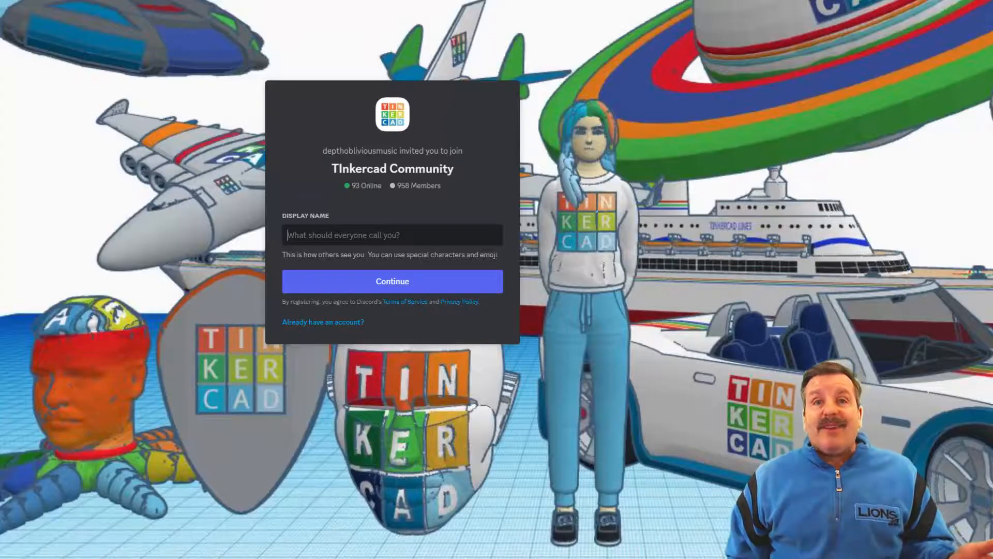